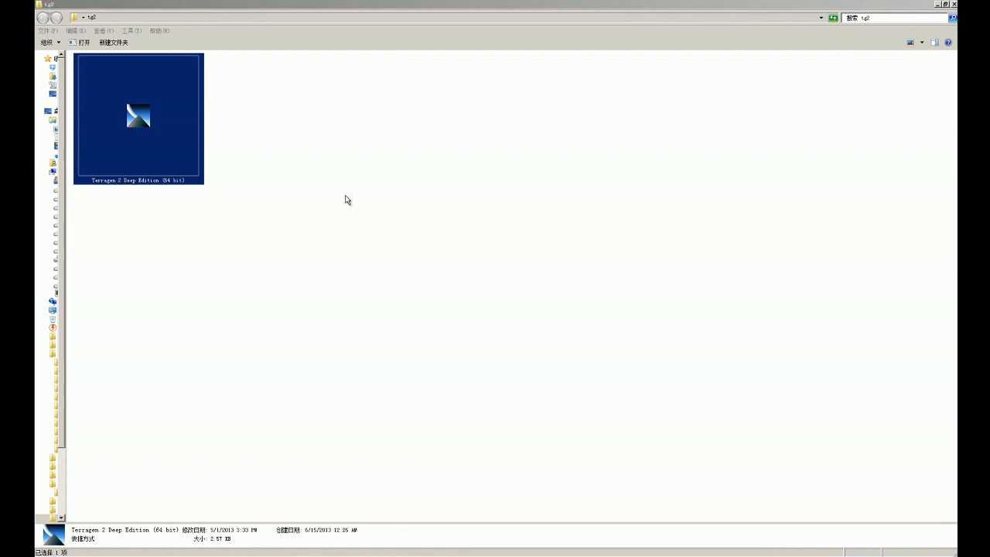
mouse_move(115, 192)
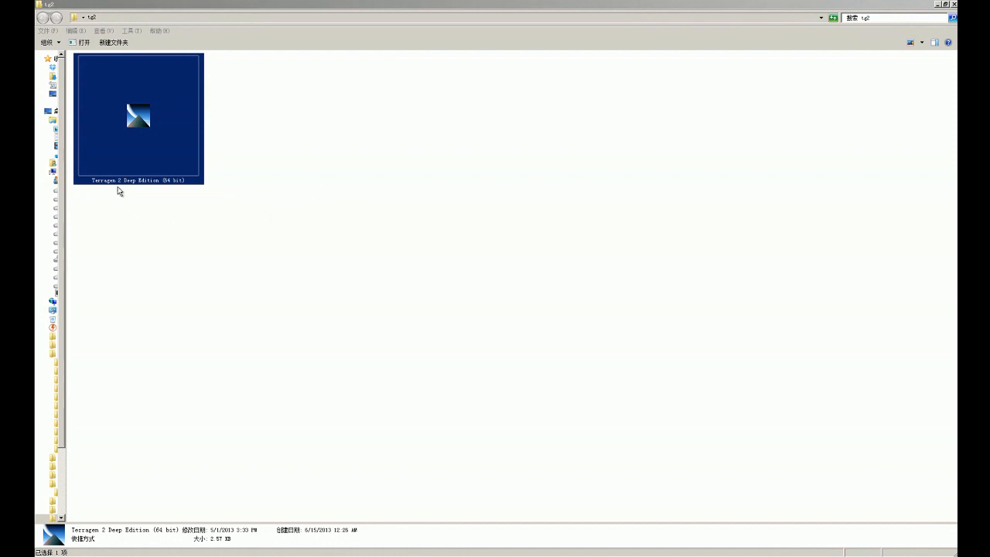
mouse_move(207, 200)
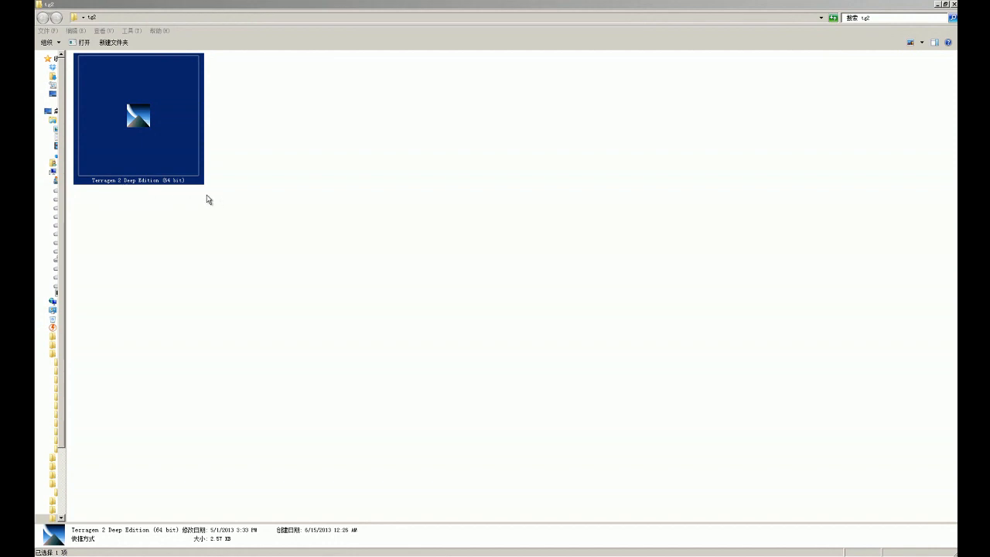
mouse_move(114, 214)
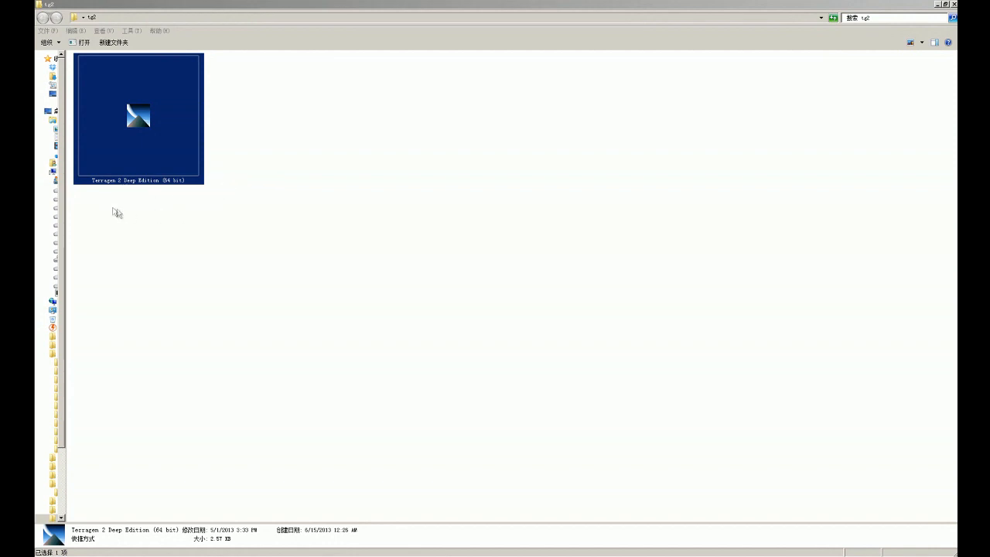
mouse_move(116, 192)
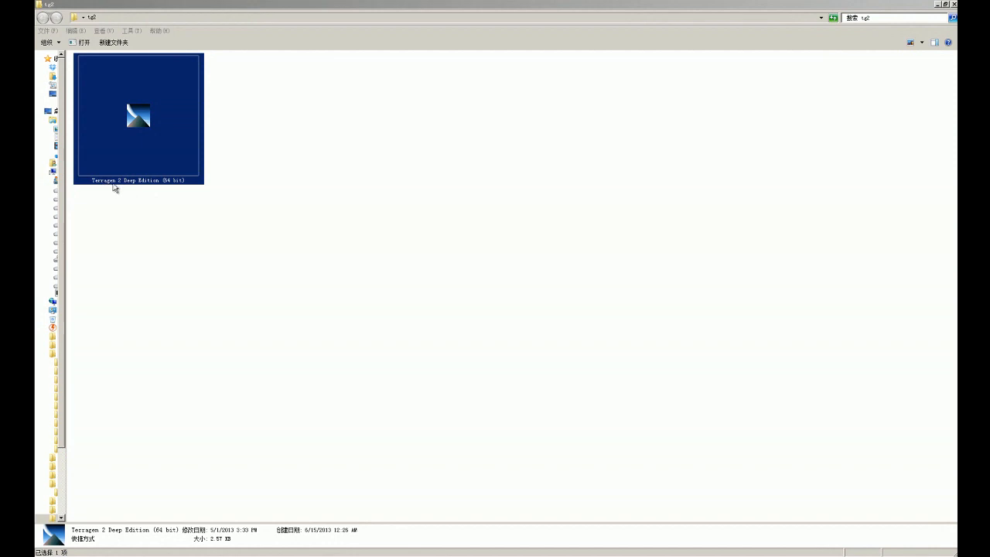
- Launch Terragen 2 Deep Edition from its desktop shortcut
double_click(140, 116)
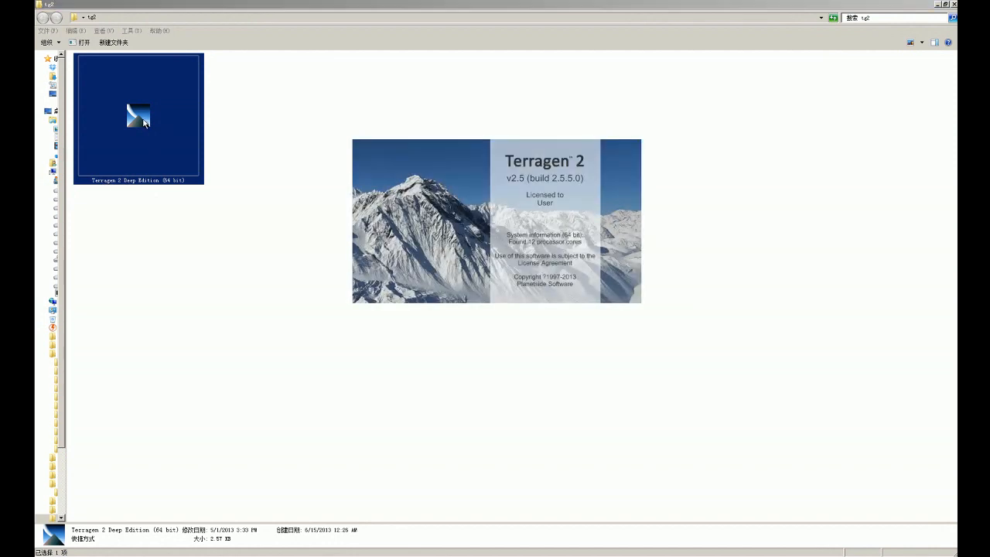
mouse_move(216, 192)
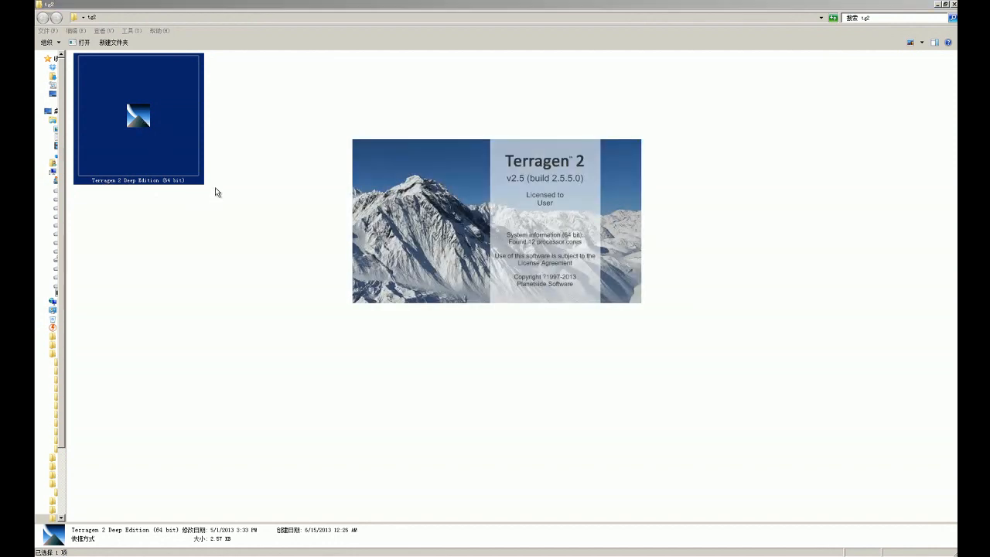
double_click(138, 114)
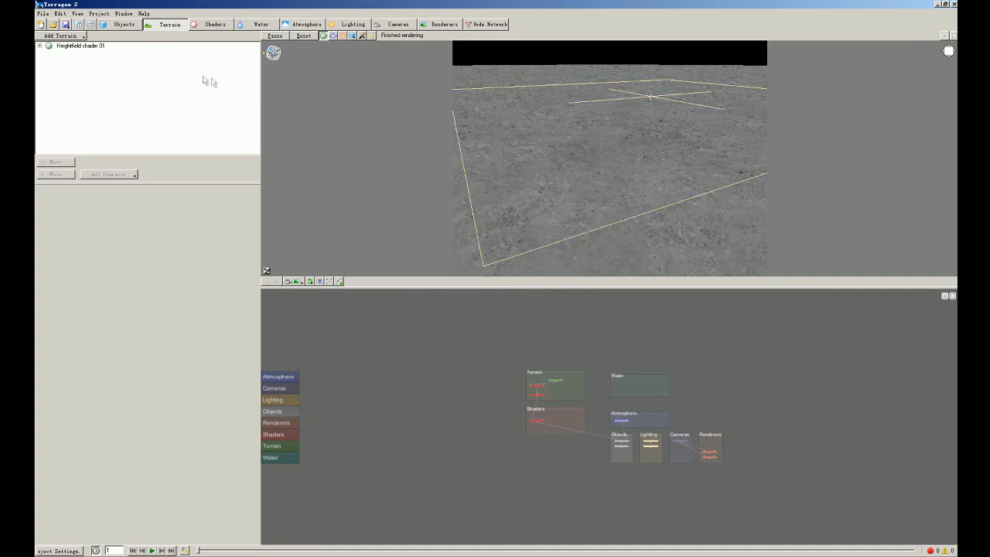
mouse_move(84, 37)
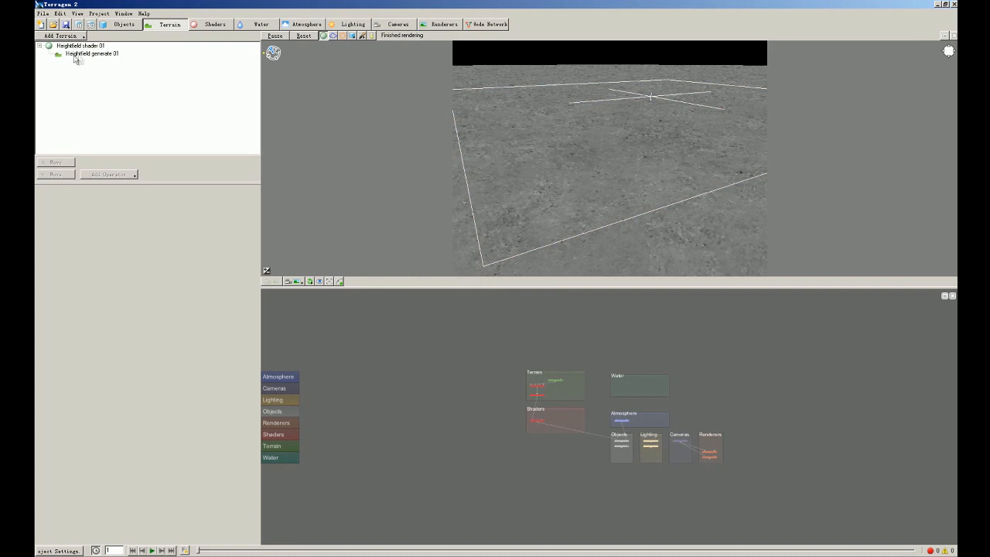
- Generate the terrain from heightfield generate 01 so mountains appear in the preview
left_click(93, 55)
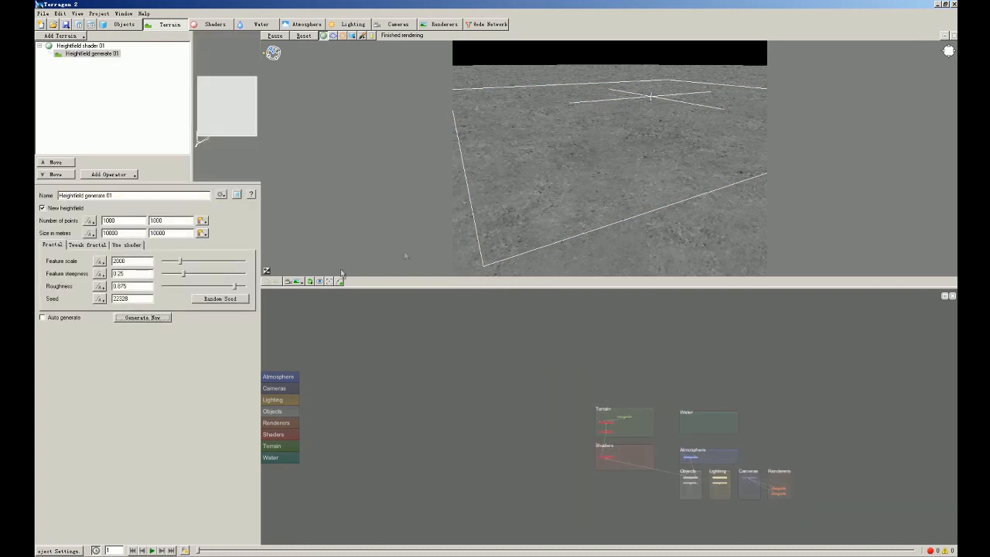
left_click(143, 317)
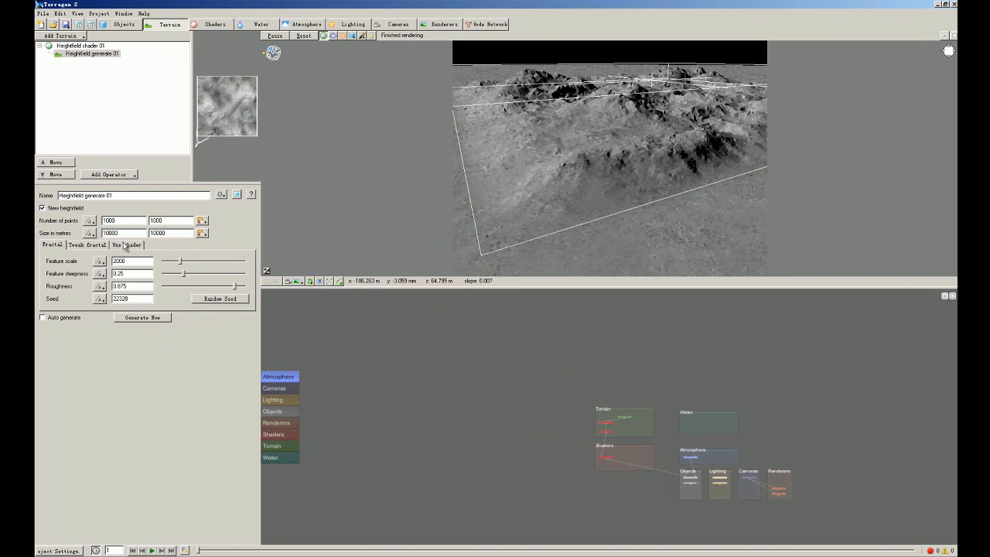
mouse_move(80, 276)
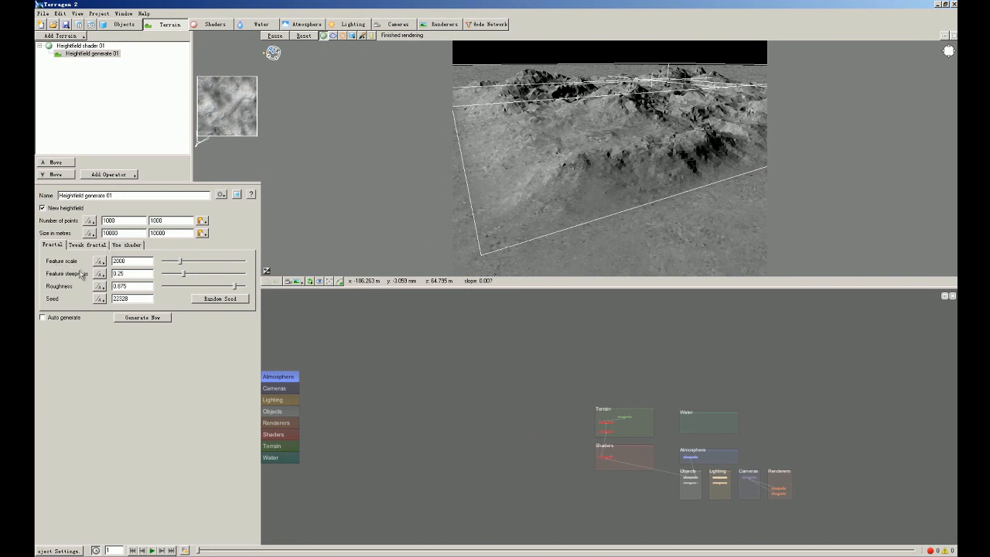
mouse_move(109, 174)
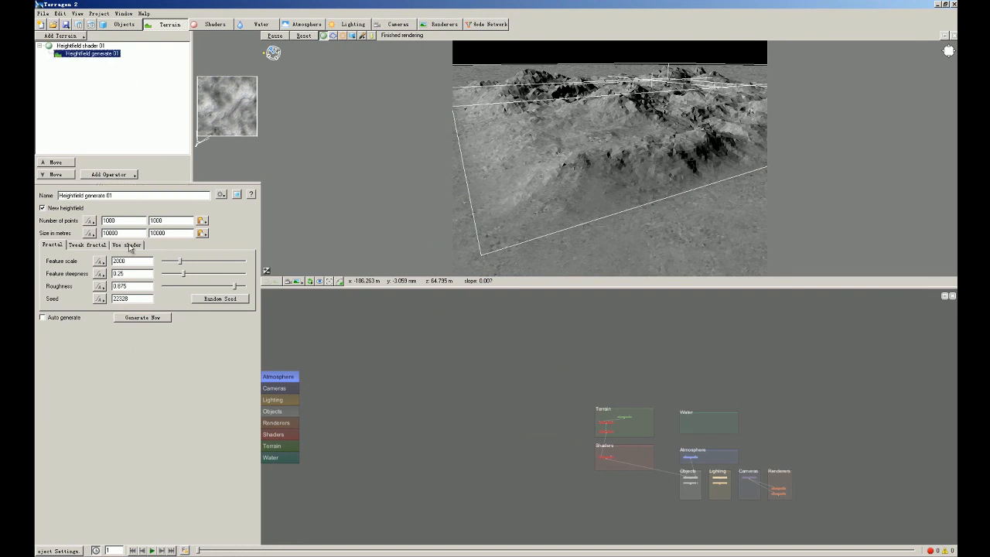
- Assign a new Background shader as the heightfield generator's mix shader
left_click(127, 245)
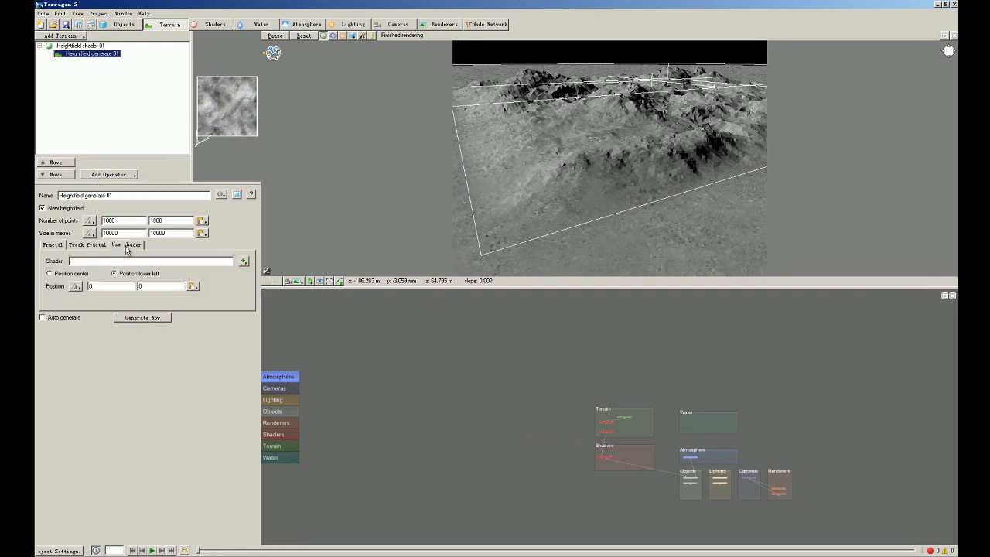
left_click(243, 260)
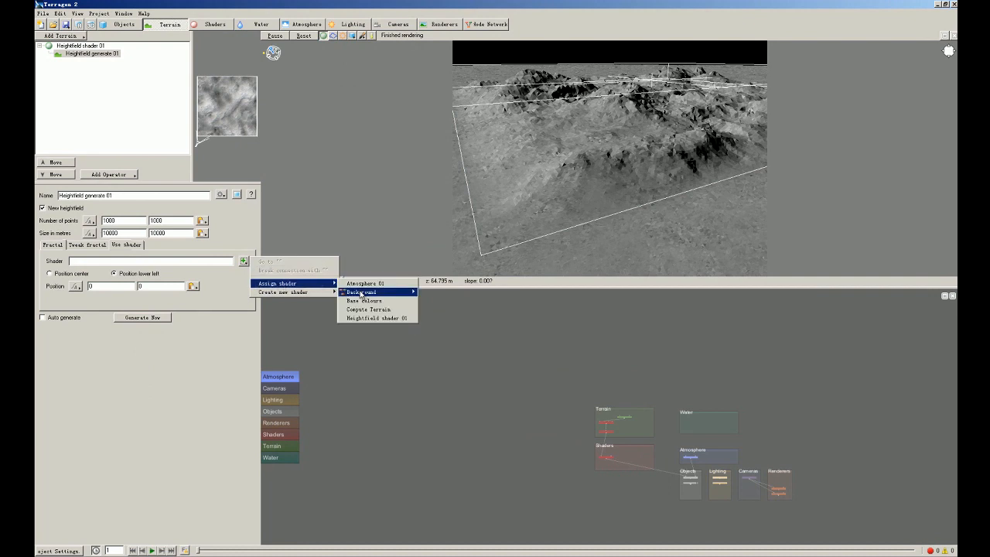
mouse_move(364, 291)
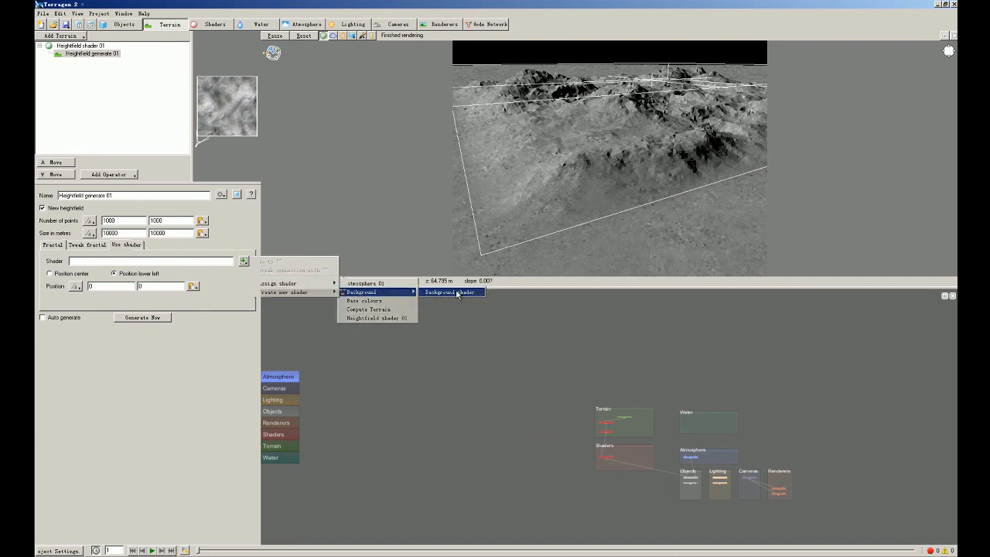
left_click(450, 291)
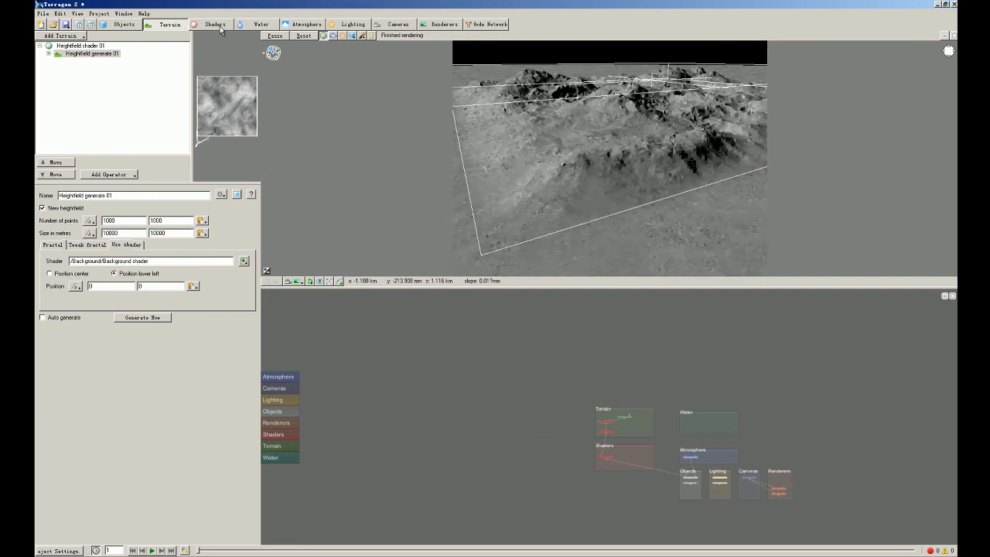
left_click(215, 25)
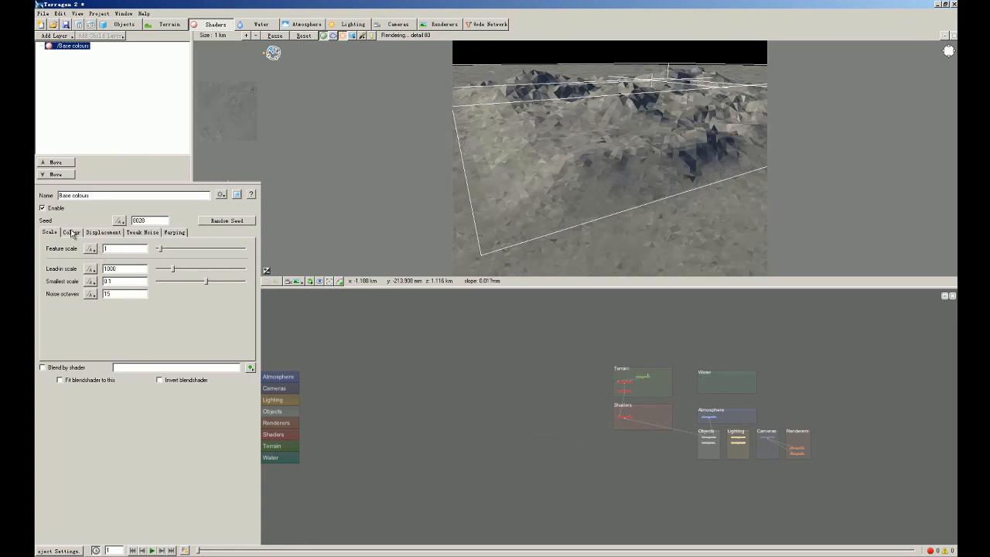
- Give the Base colours shader a new high colour from the colour wheel
left_click(71, 232)
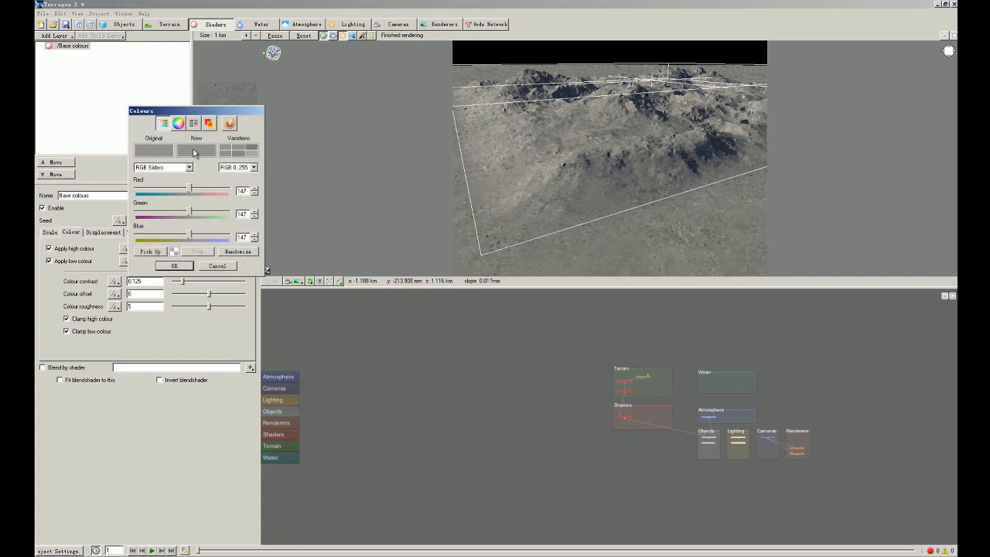
mouse_move(185, 145)
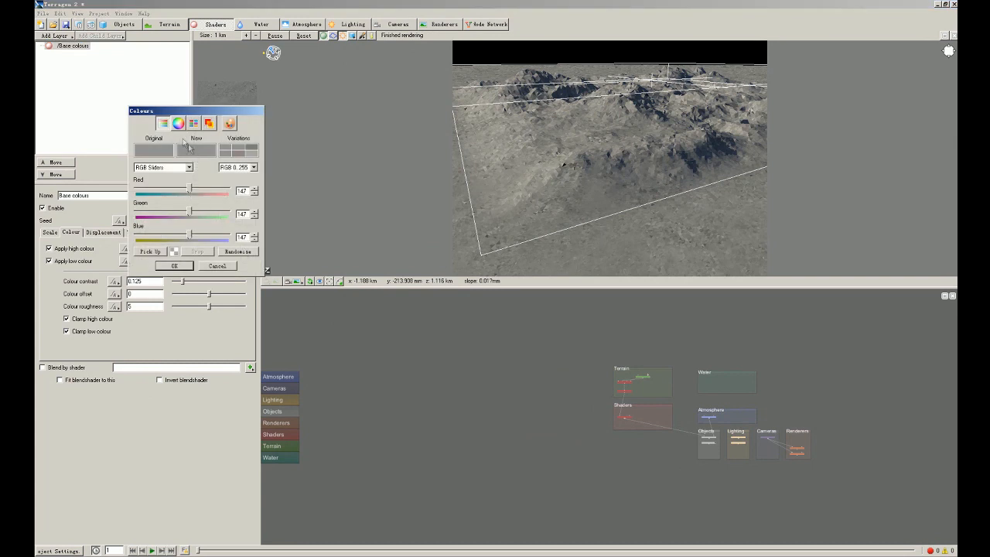
left_click(178, 124)
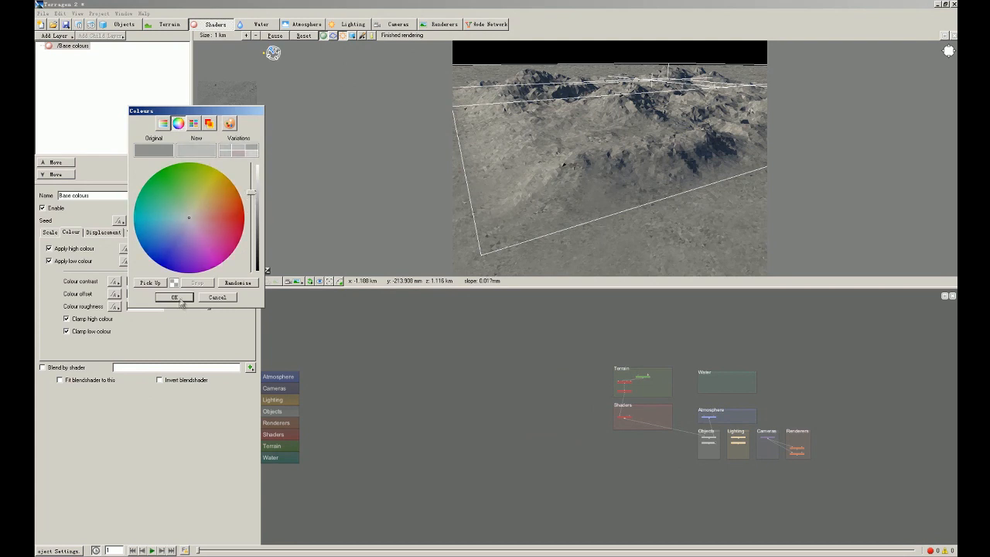
left_click(174, 298)
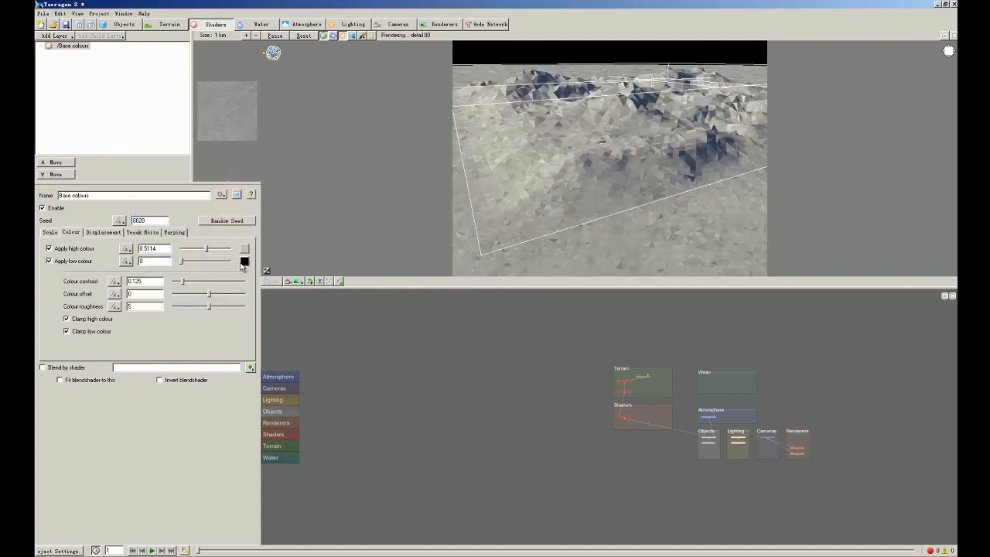
- Set a new low colour with more red and green, making the terrain paler
left_click(244, 260)
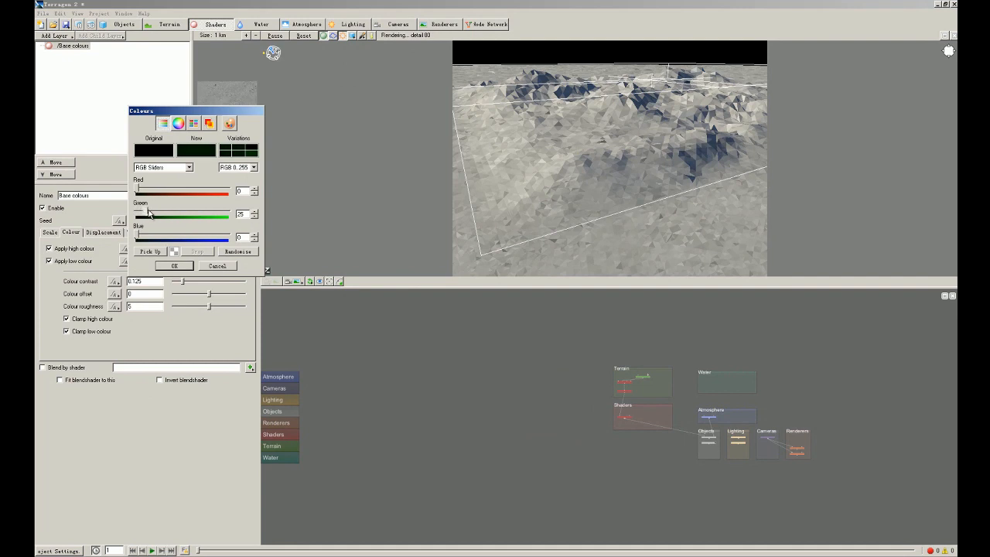
left_click_drag(147, 214, 154, 213)
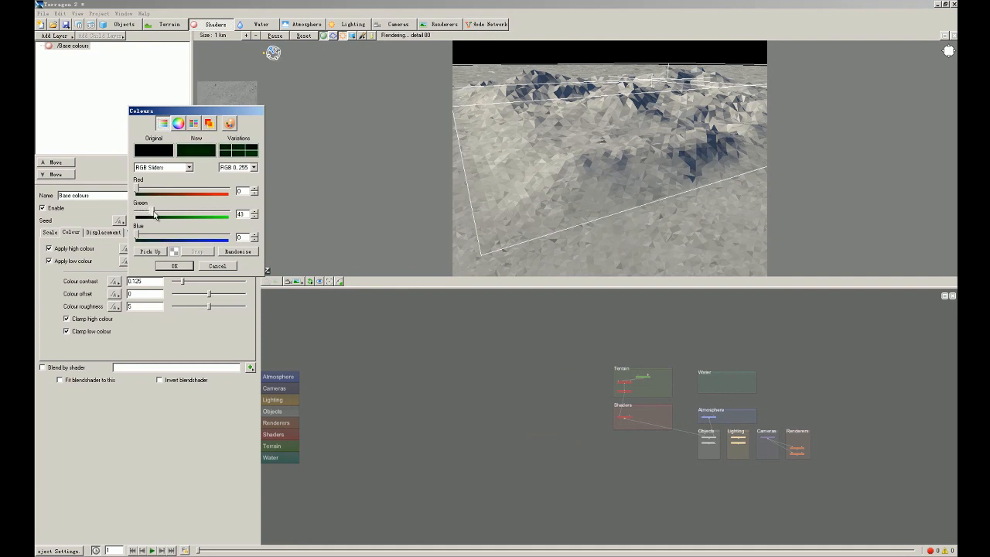
left_click_drag(155, 213, 155, 213)
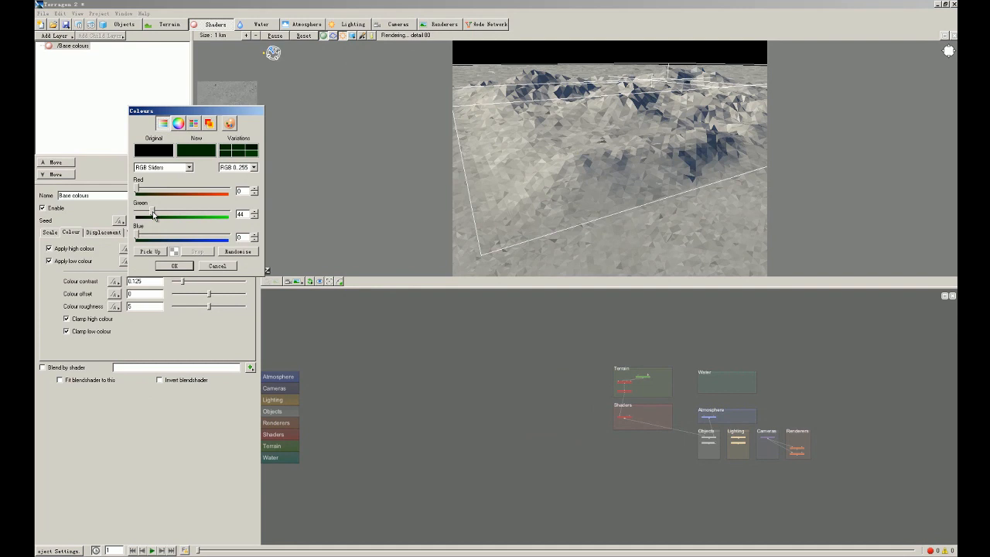
left_click(174, 266)
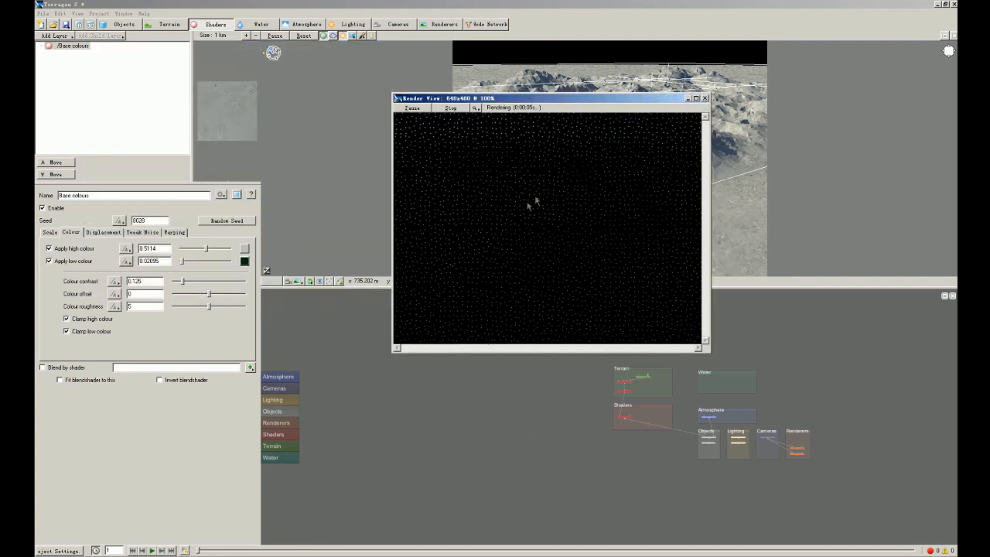
mouse_move(524, 199)
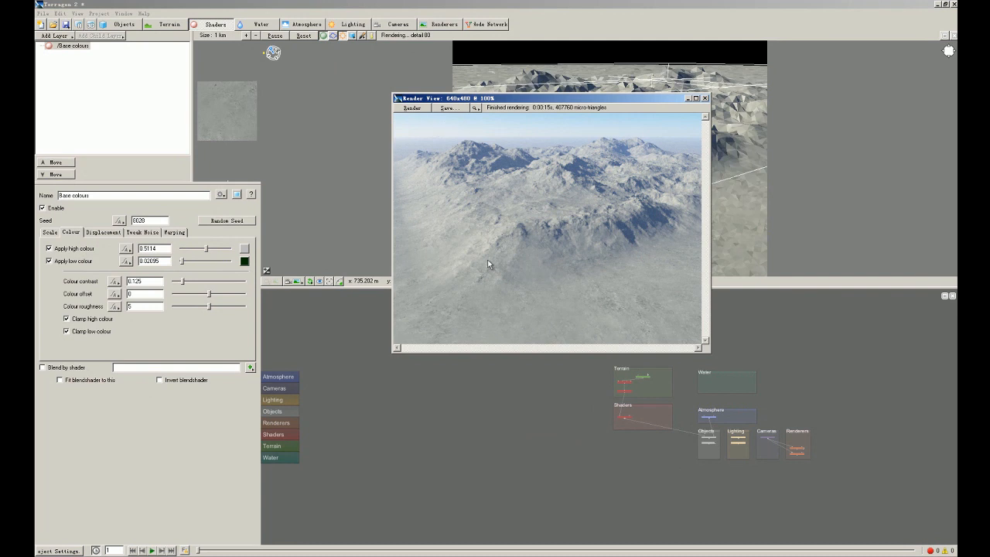
mouse_move(676, 272)
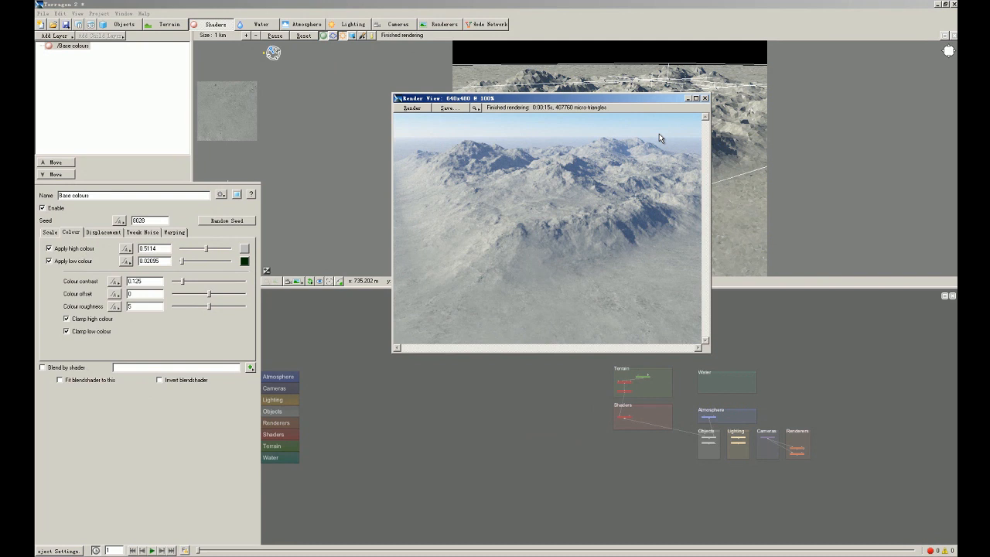
mouse_move(435, 133)
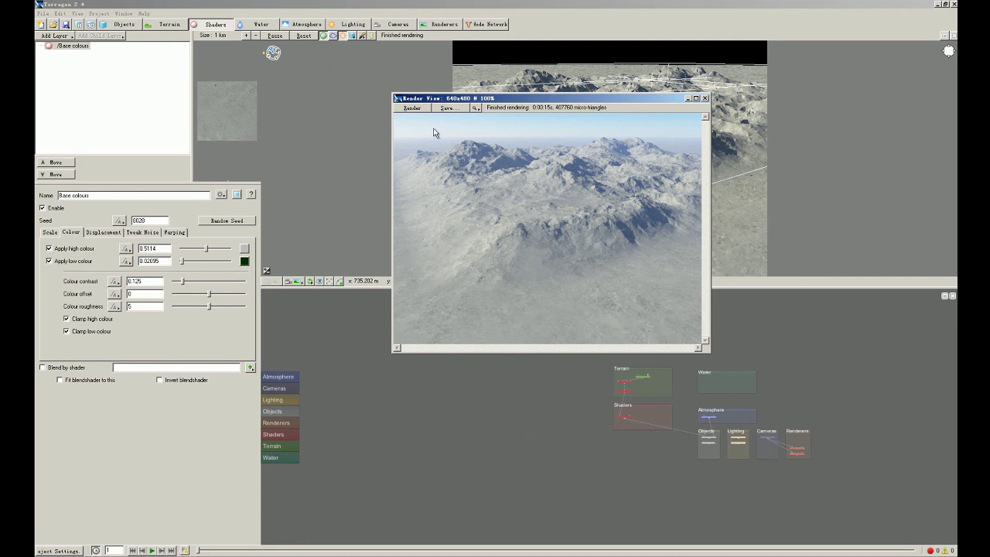
mouse_move(424, 133)
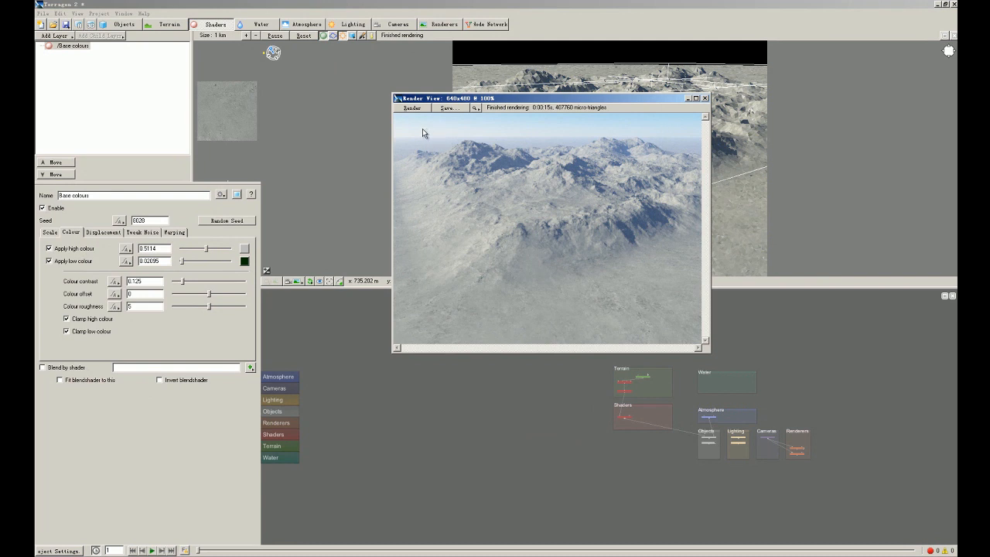
mouse_move(662, 134)
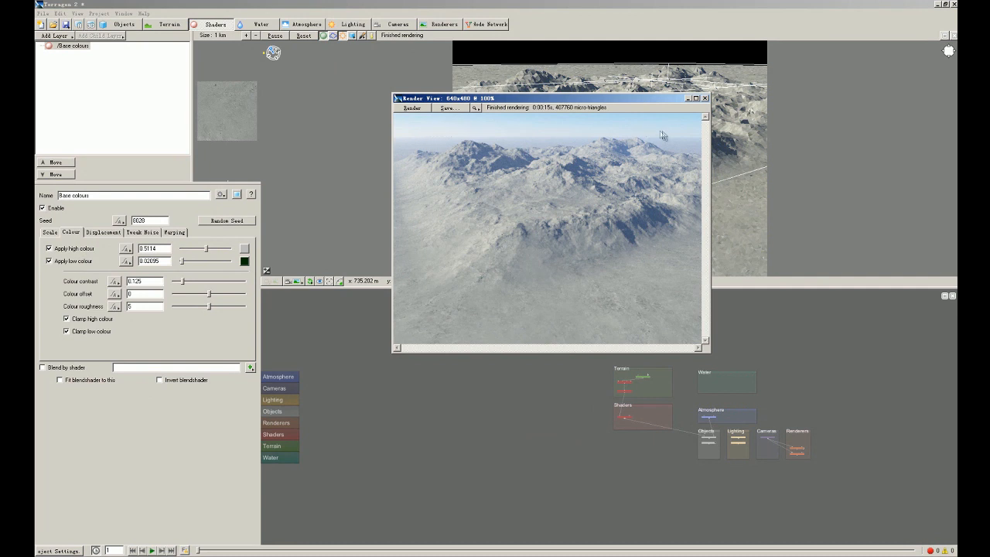
mouse_move(675, 238)
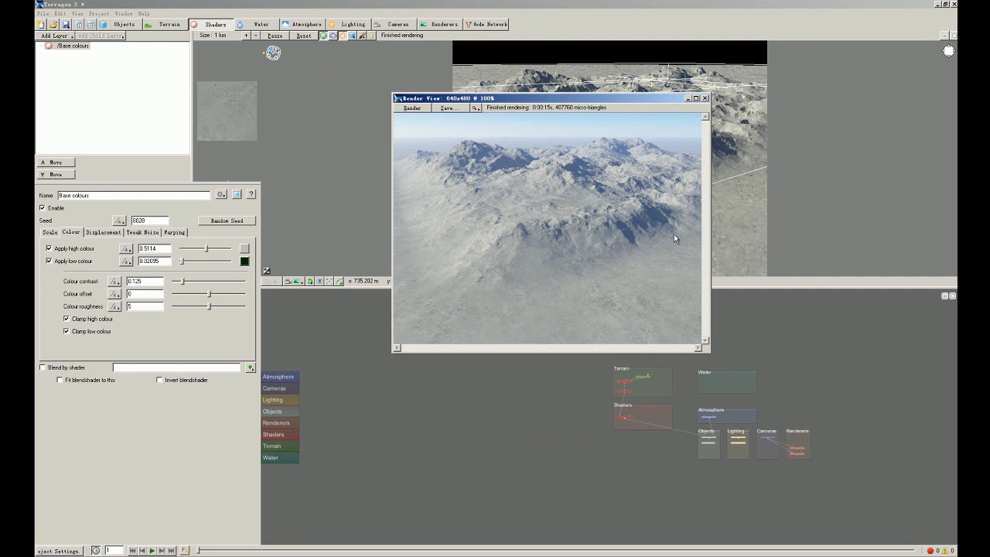
mouse_move(580, 206)
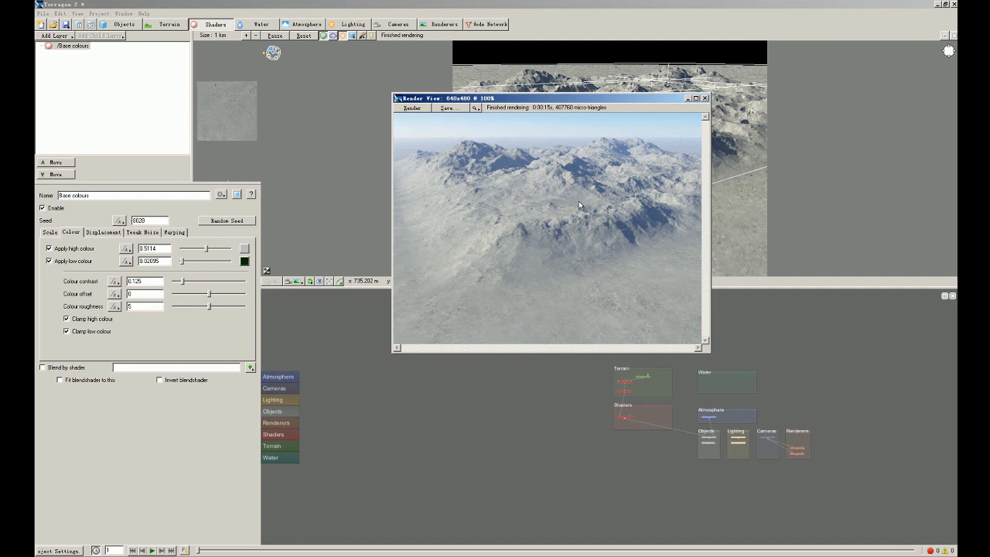
mouse_move(613, 123)
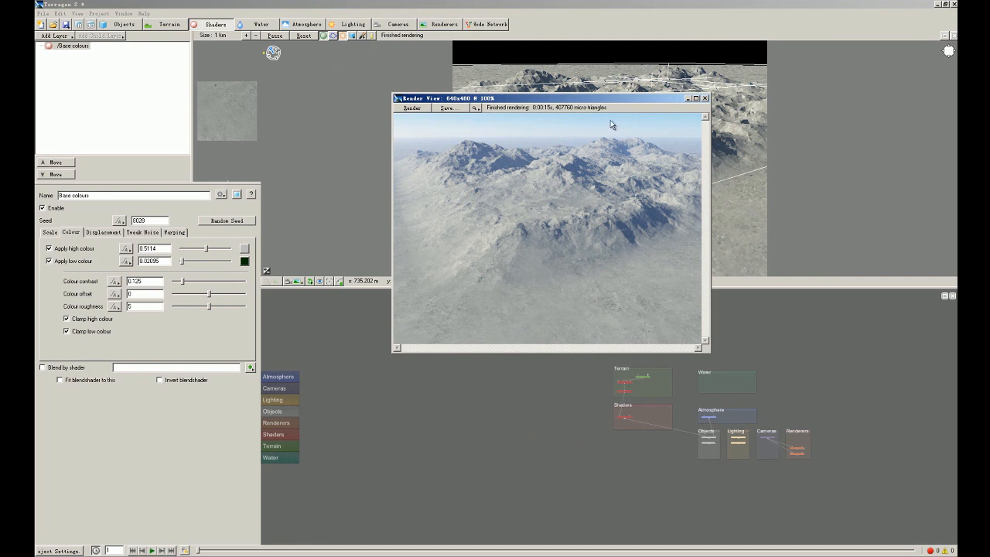
mouse_move(560, 140)
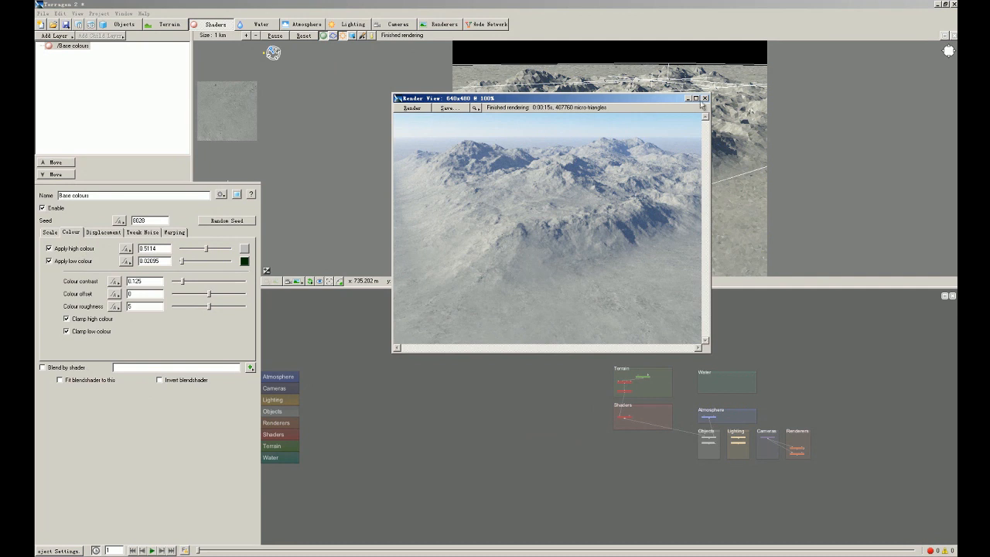
- Close the finished test render and clear the shader settings panel
left_click(705, 99)
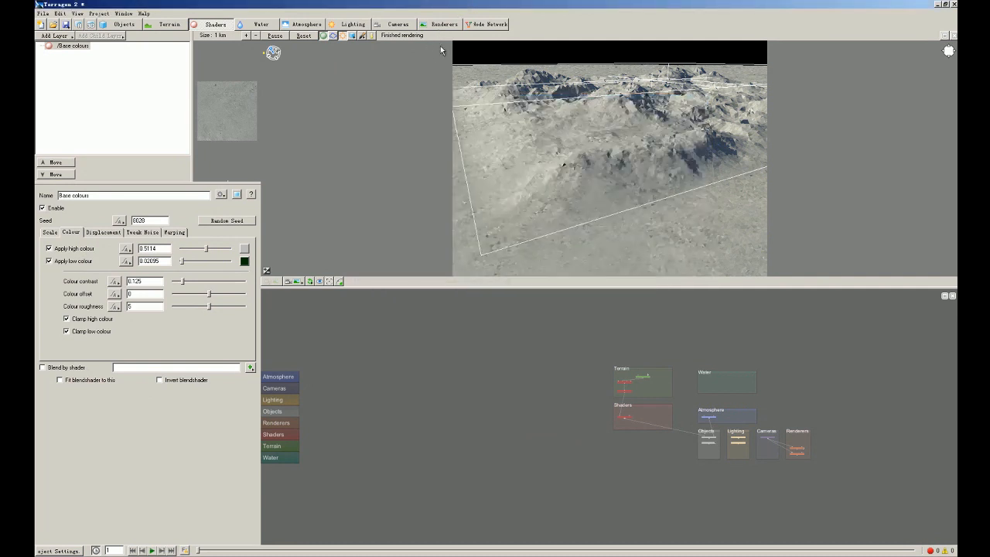
mouse_move(622, 146)
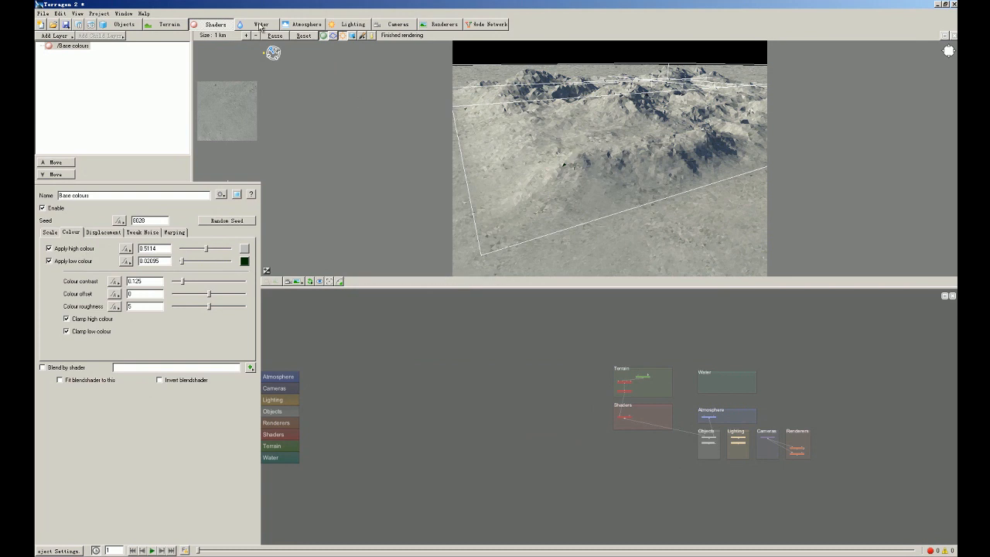
left_click(257, 25)
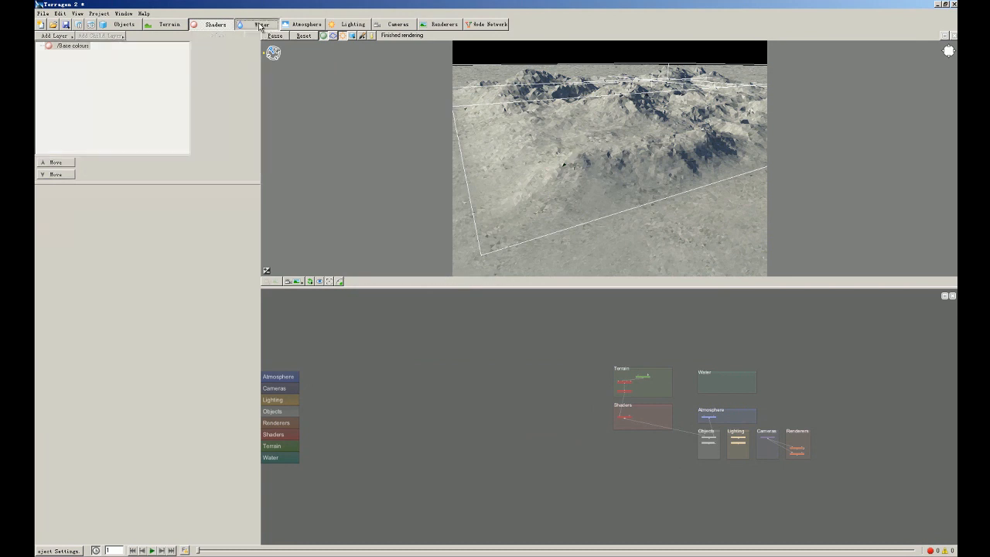
- Add a Lake water object at the default level so water surrounds the terrain
left_click(264, 25)
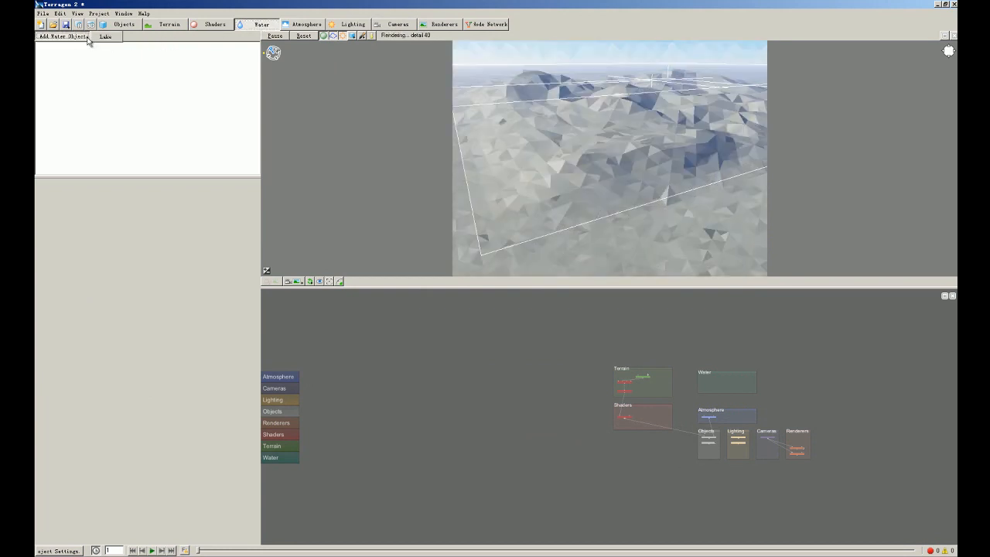
left_click(106, 40)
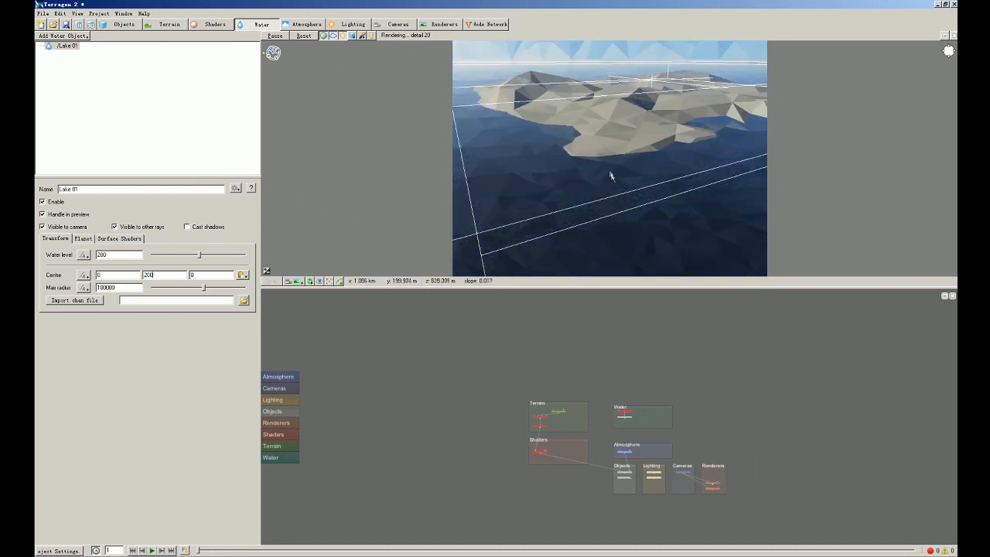
mouse_move(746, 116)
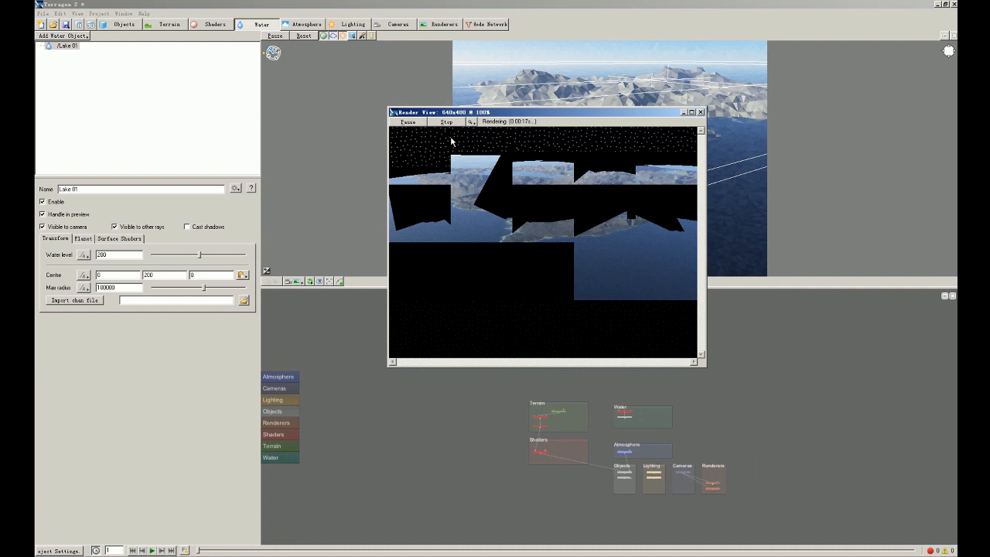
mouse_move(483, 204)
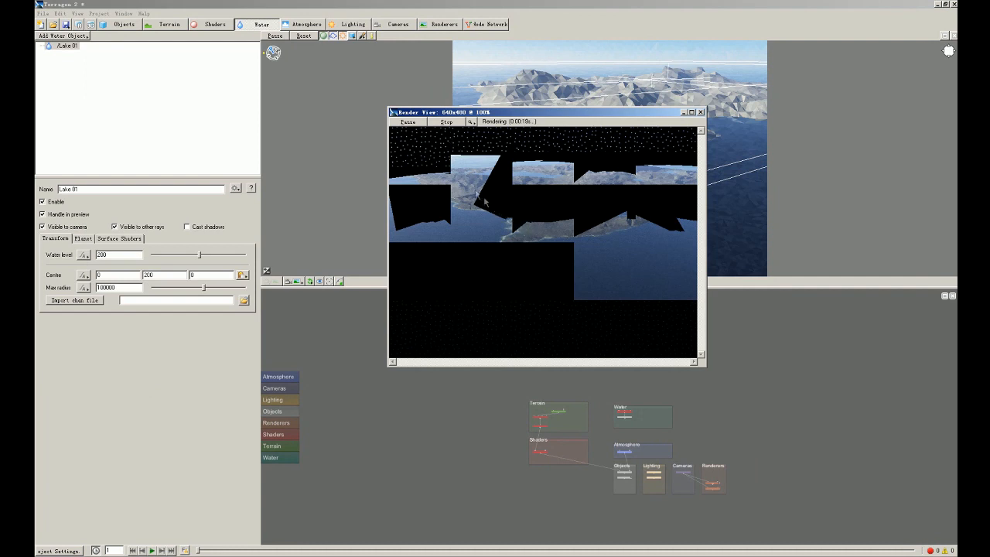
left_click(449, 123)
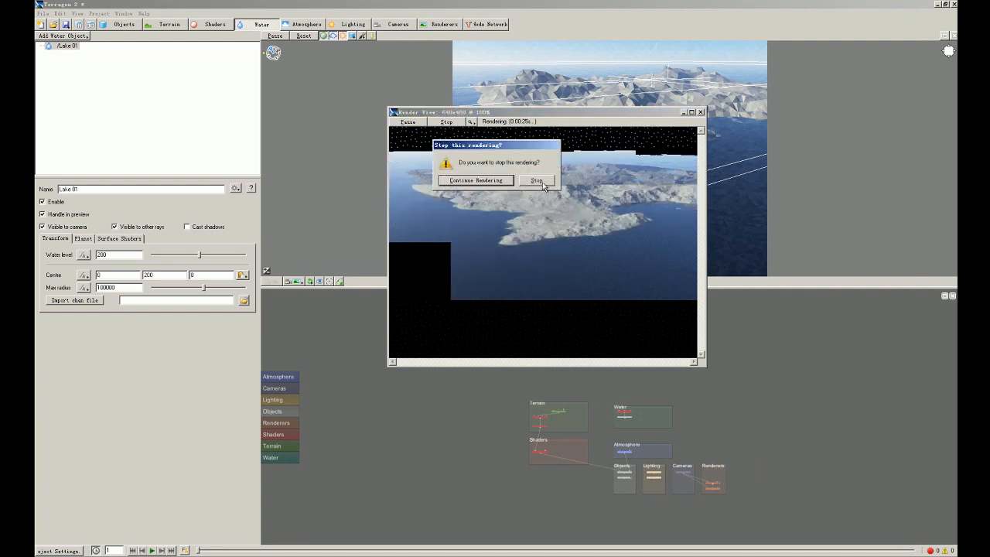
left_click(535, 180)
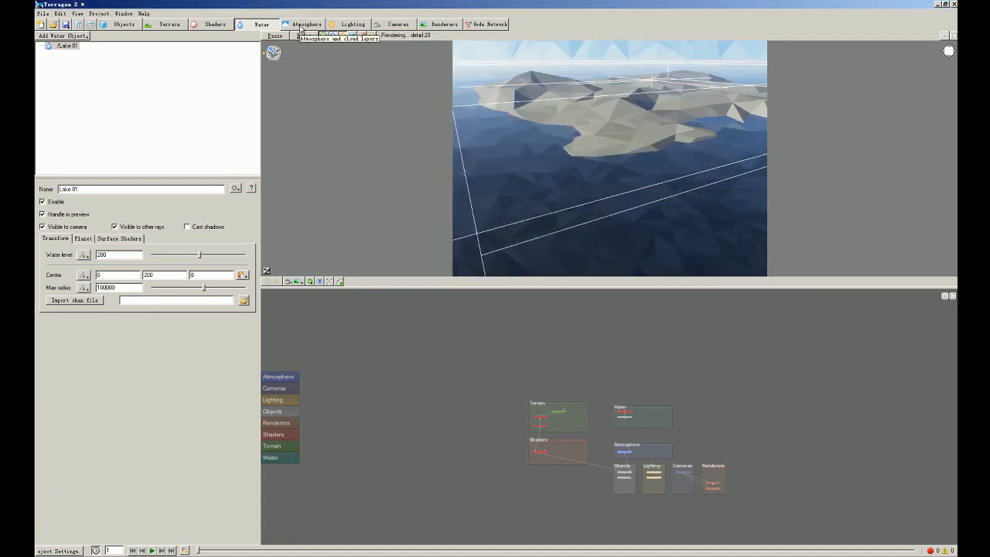
- Add a Mid-level Altocumulus (3D) cloud layer to the atmosphere
left_click(307, 25)
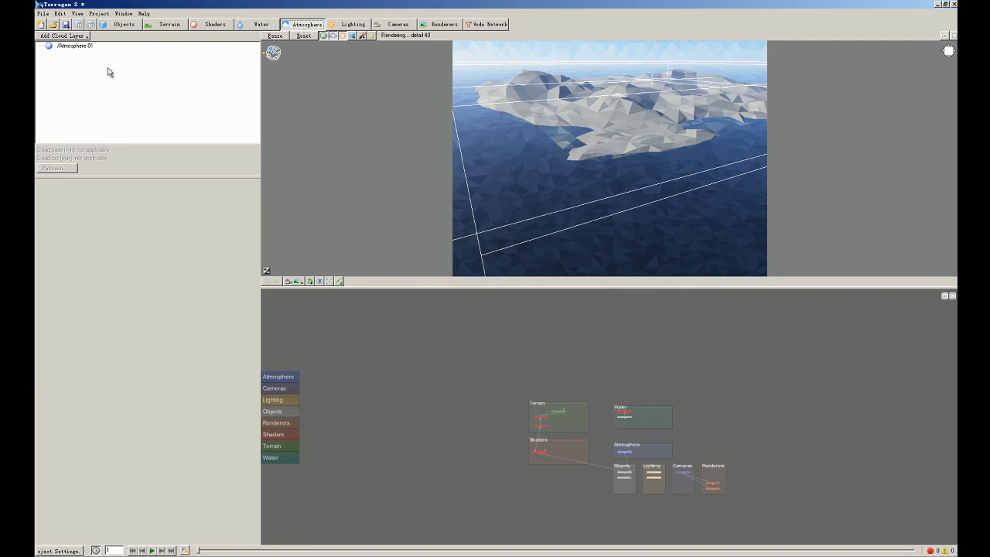
mouse_move(158, 102)
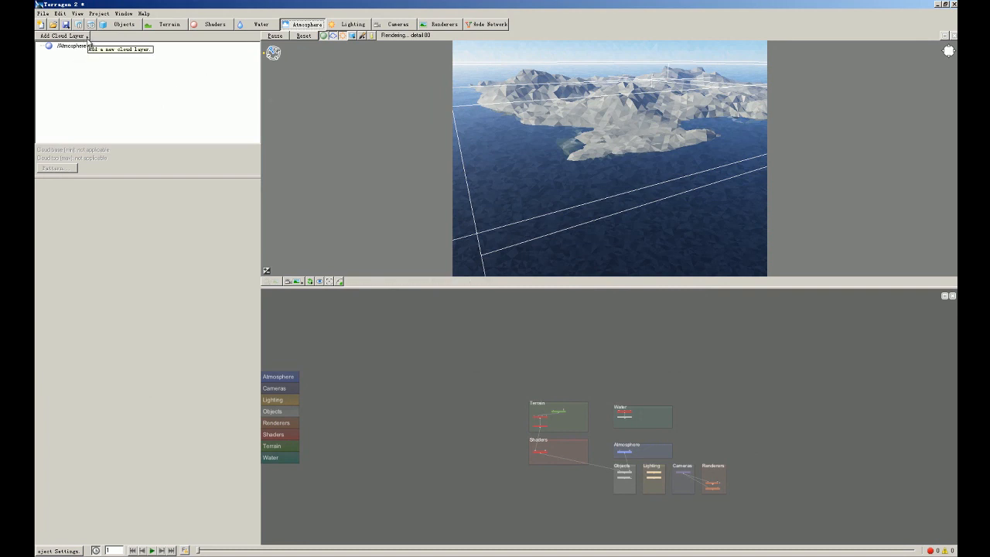
left_click(60, 35)
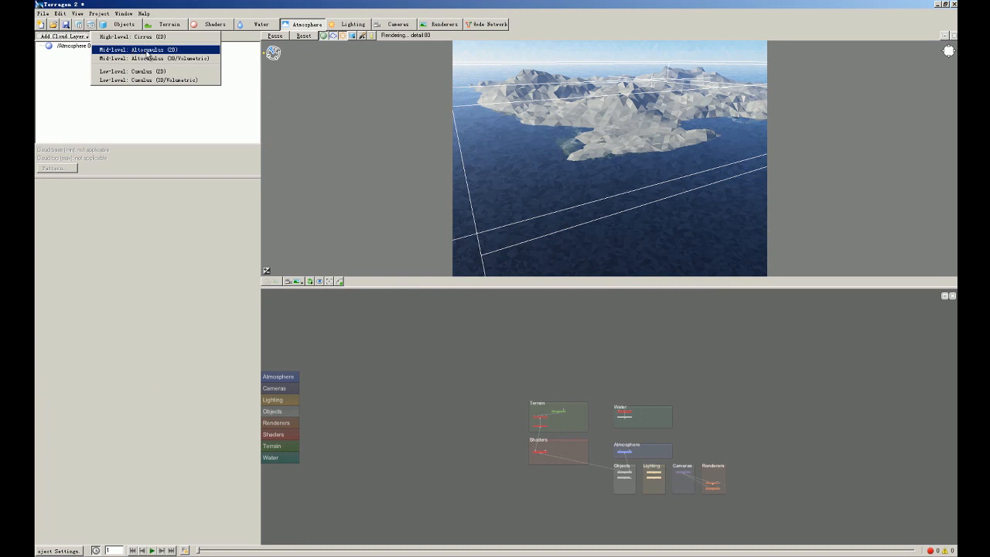
mouse_move(173, 70)
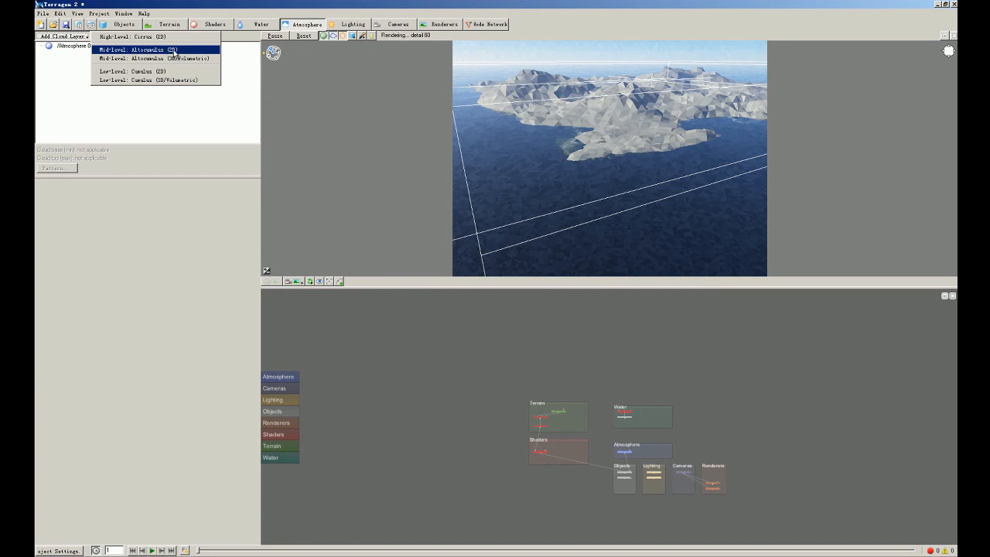
left_click(145, 48)
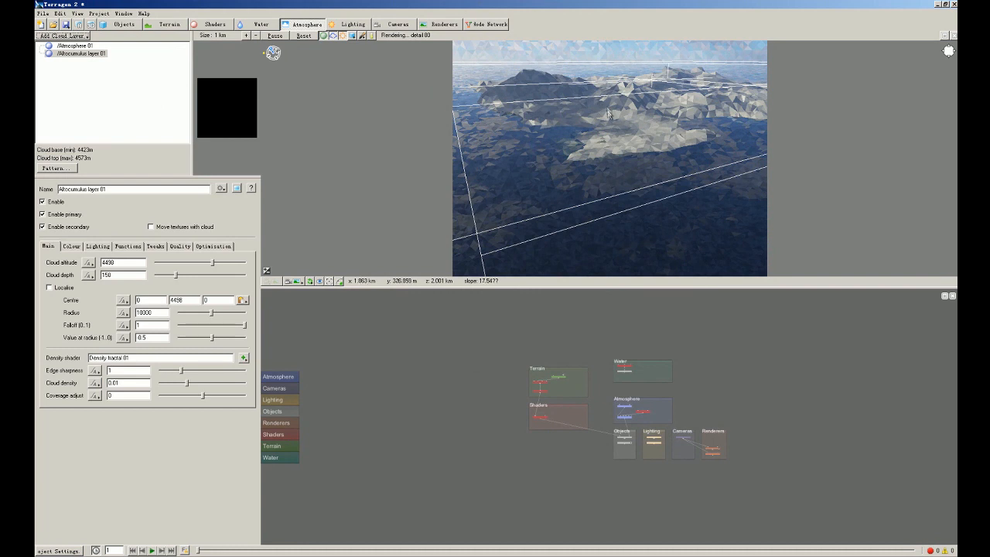
mouse_move(498, 149)
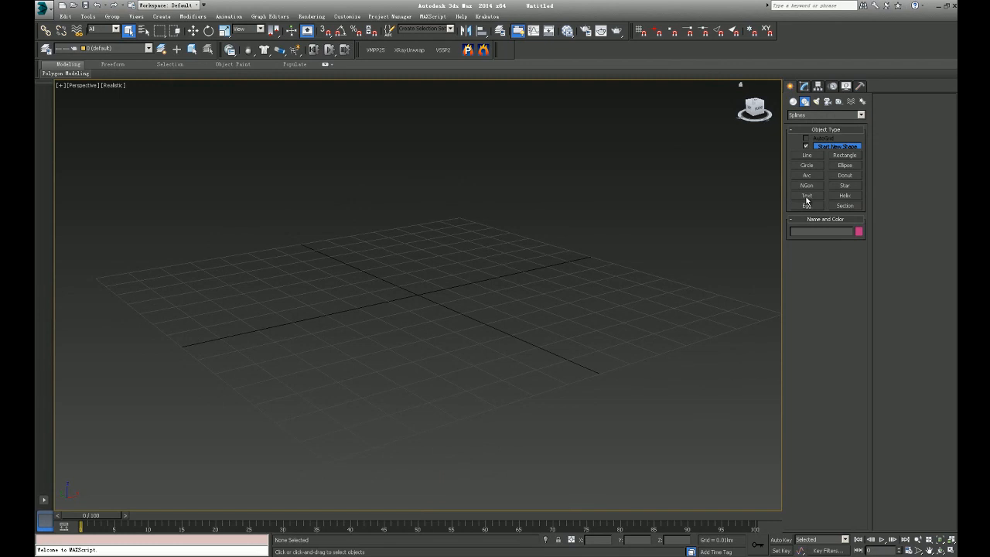
- Set the text shape's content to cgTrick.com and choose its font
left_click(806, 195)
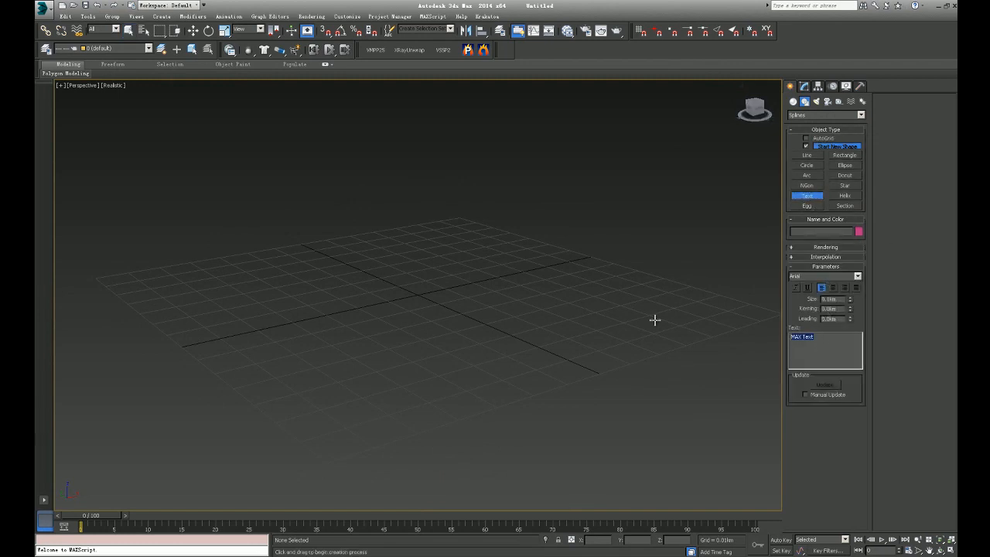
type("cp")
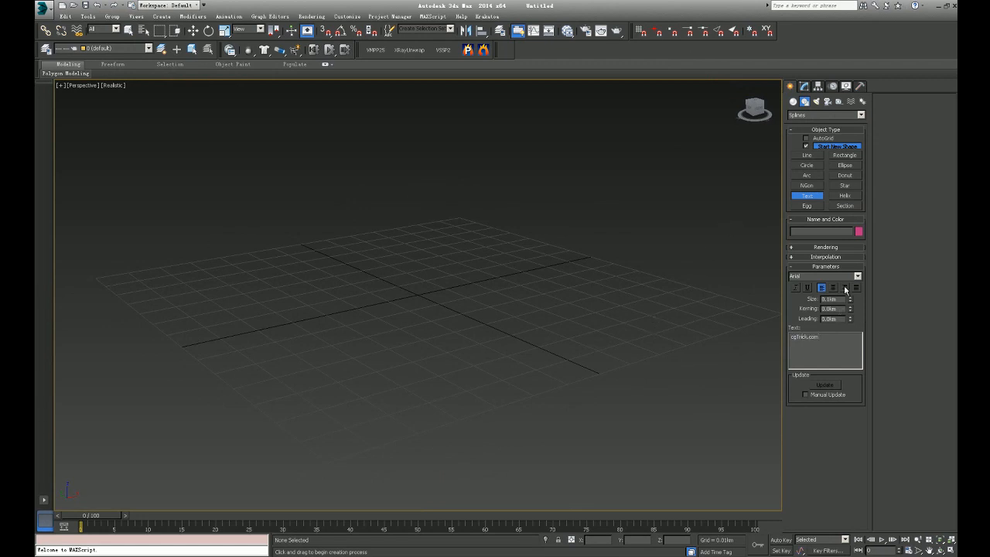
left_click(858, 275)
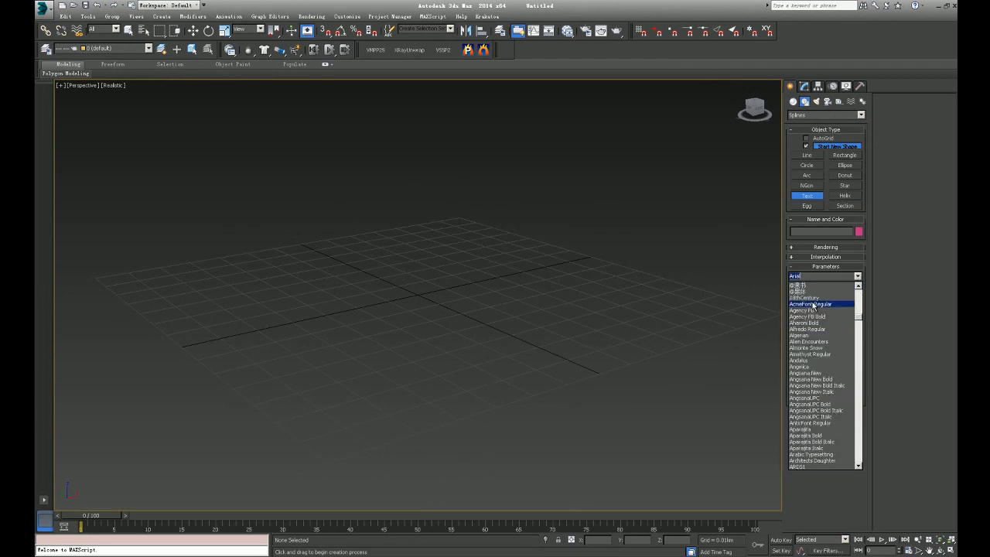
left_click(811, 303)
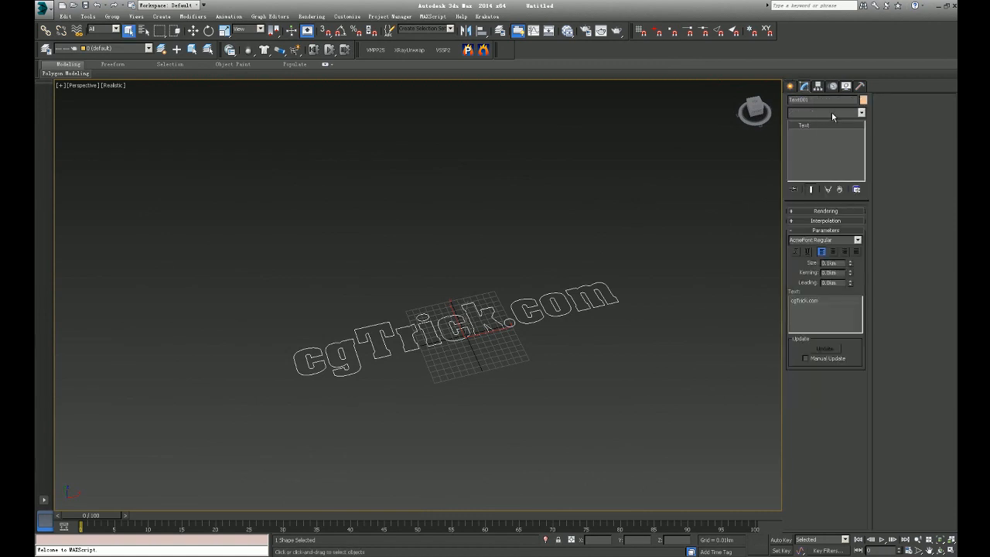
- Add a Bevel modifier to give the cgTrick.com text depth
left_click(861, 111)
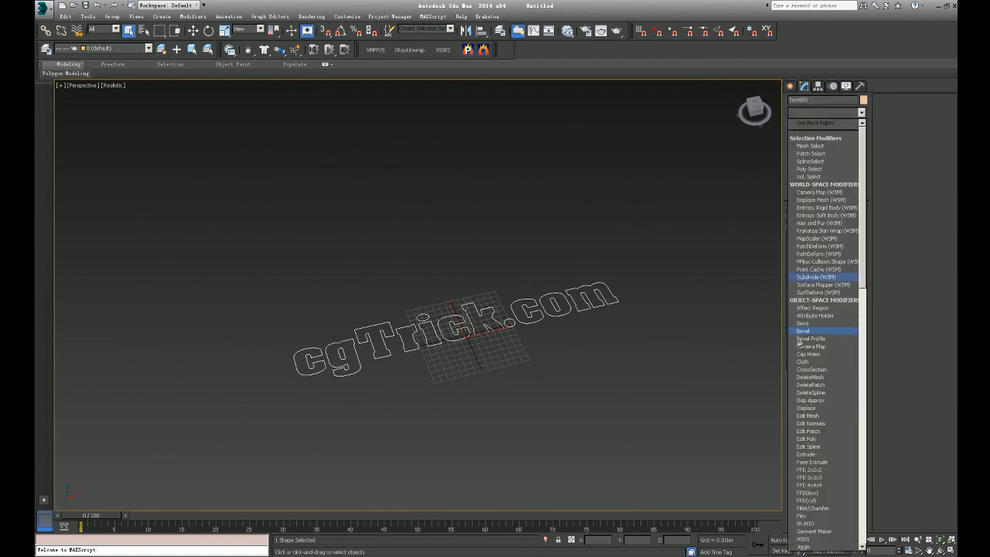
left_click(794, 331)
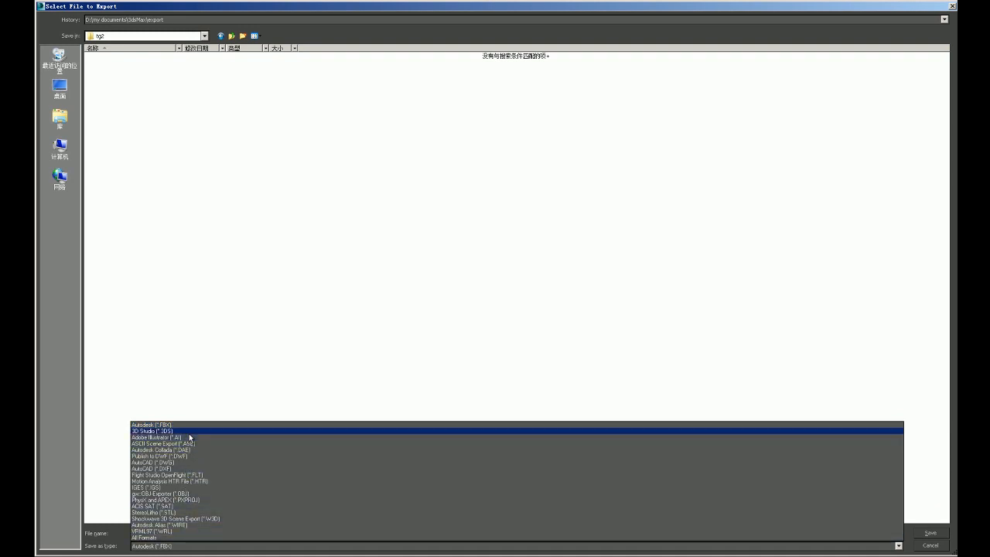
- Export the extruded cgTrick.com text as an OBJ file with default options
left_click(158, 494)
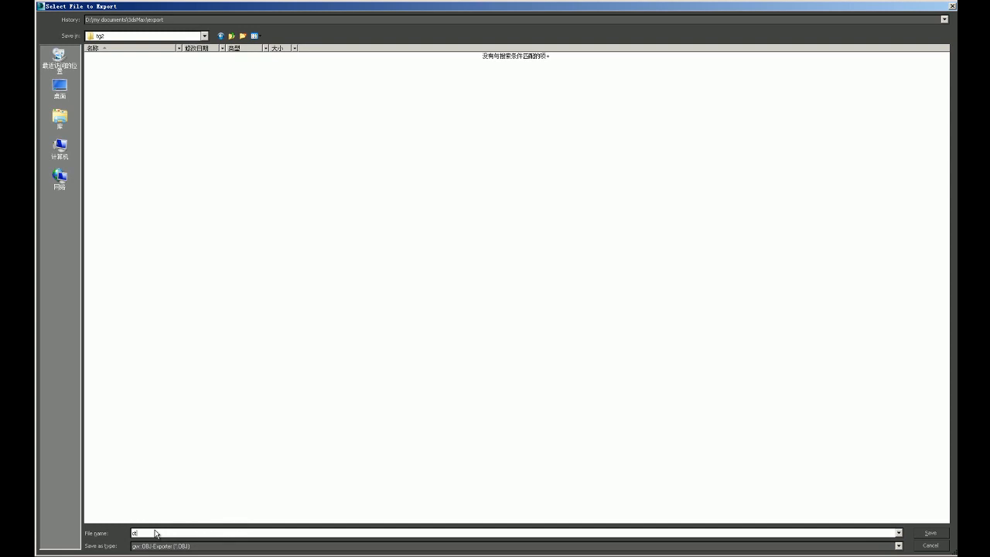
left_click(938, 532)
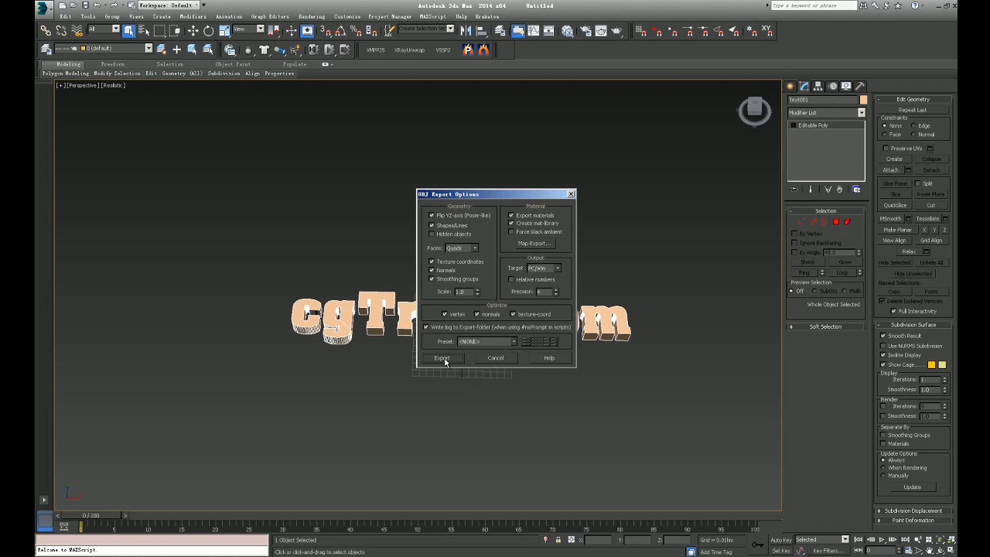
left_click(442, 359)
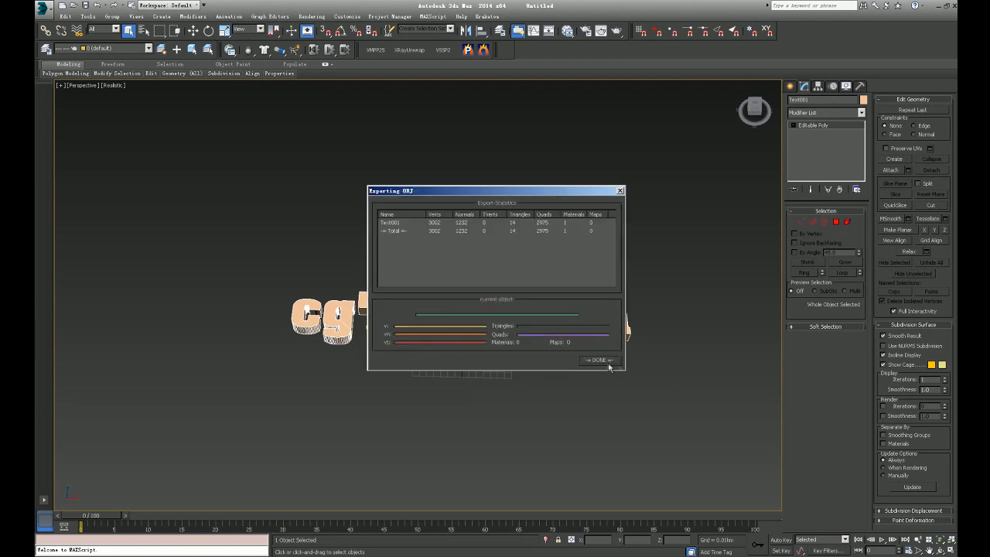
left_click(597, 359)
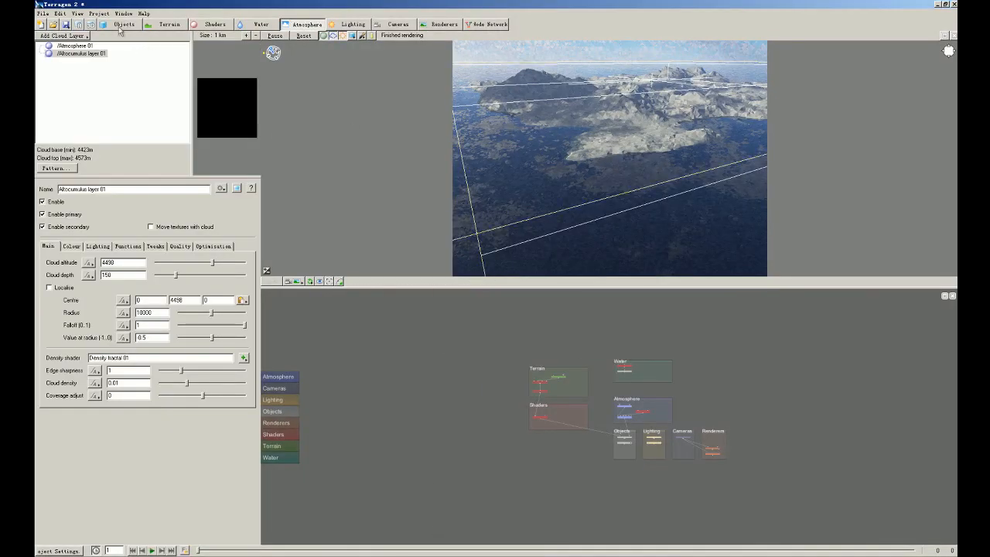
- Import the exported text OBJ via an Obj reader, answering No to Vue, and set its position value to 10
left_click(143, 24)
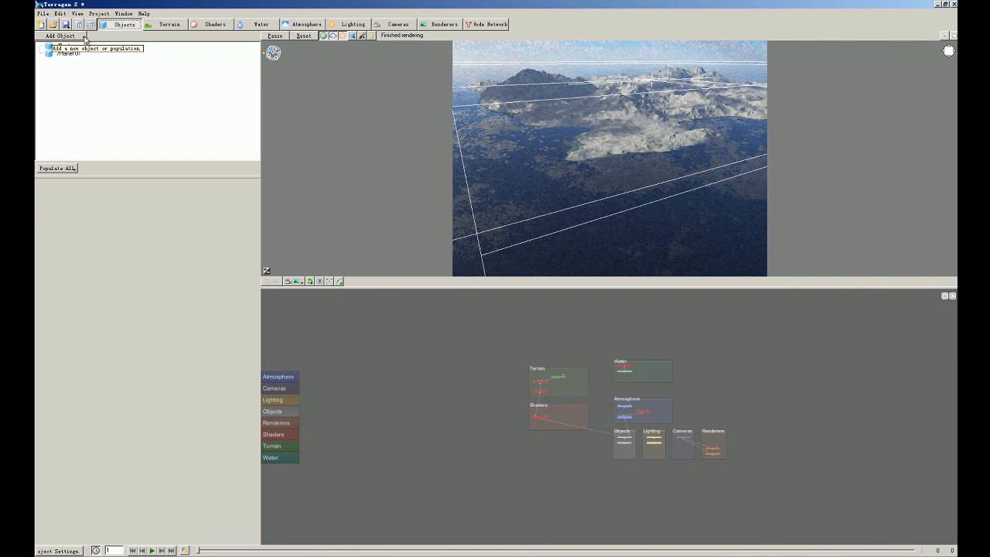
left_click(56, 37)
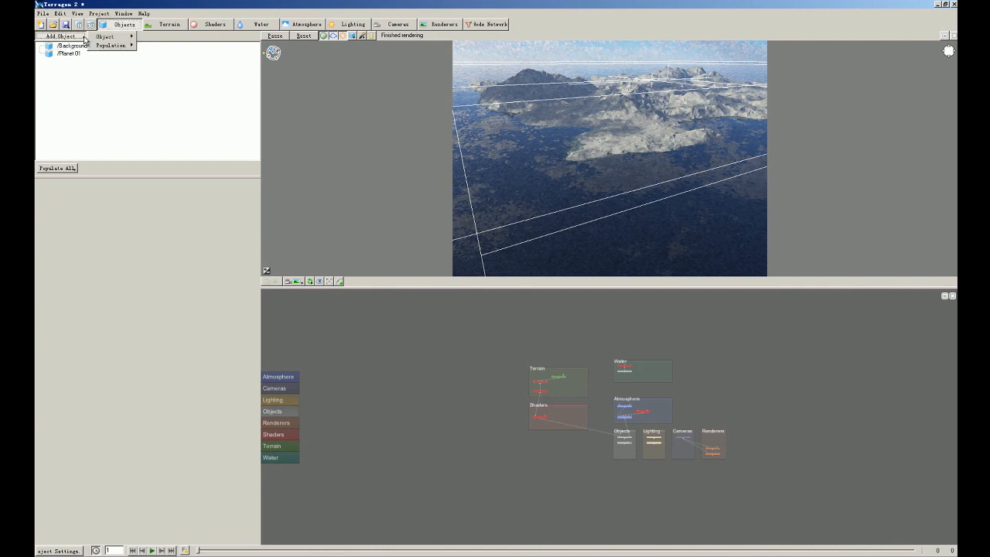
mouse_move(112, 48)
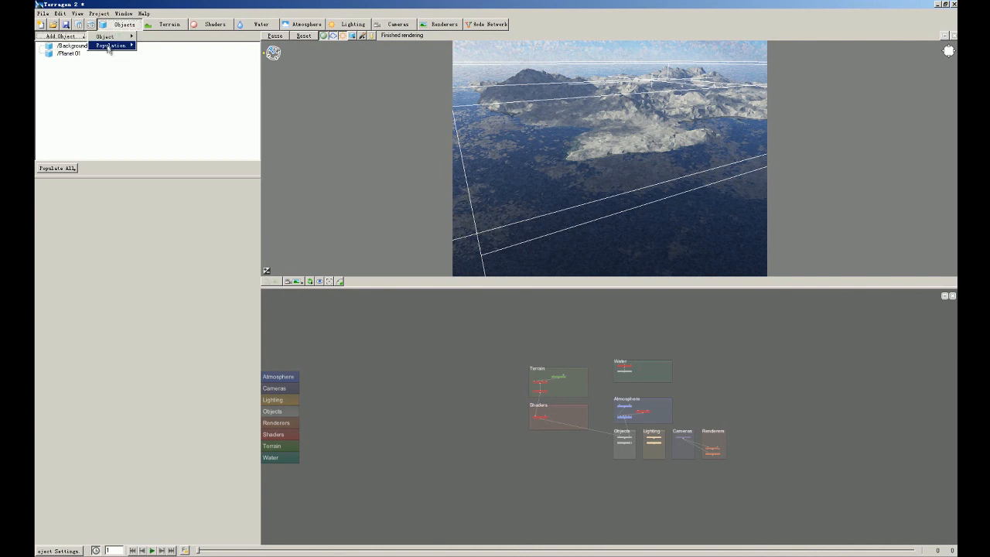
left_click(115, 48)
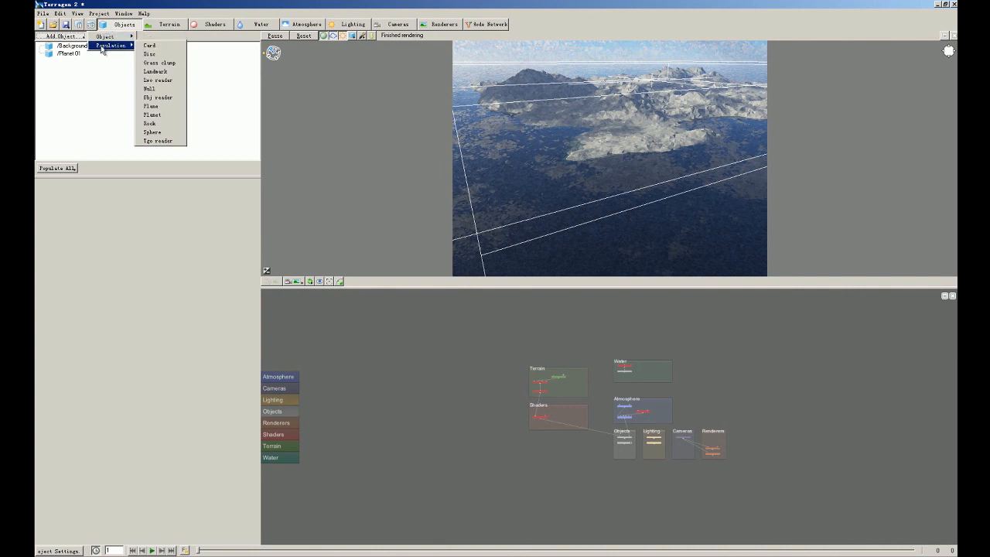
mouse_move(108, 37)
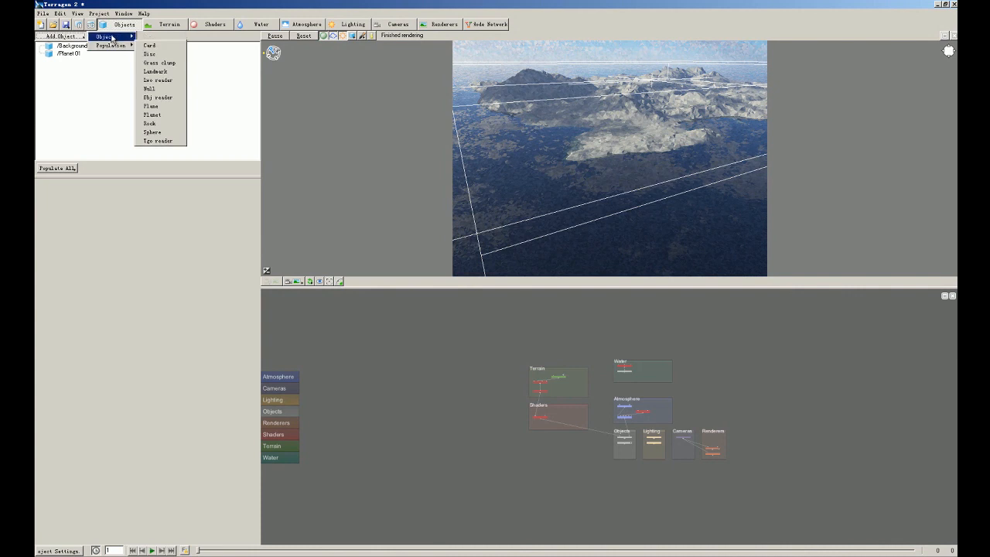
mouse_move(158, 88)
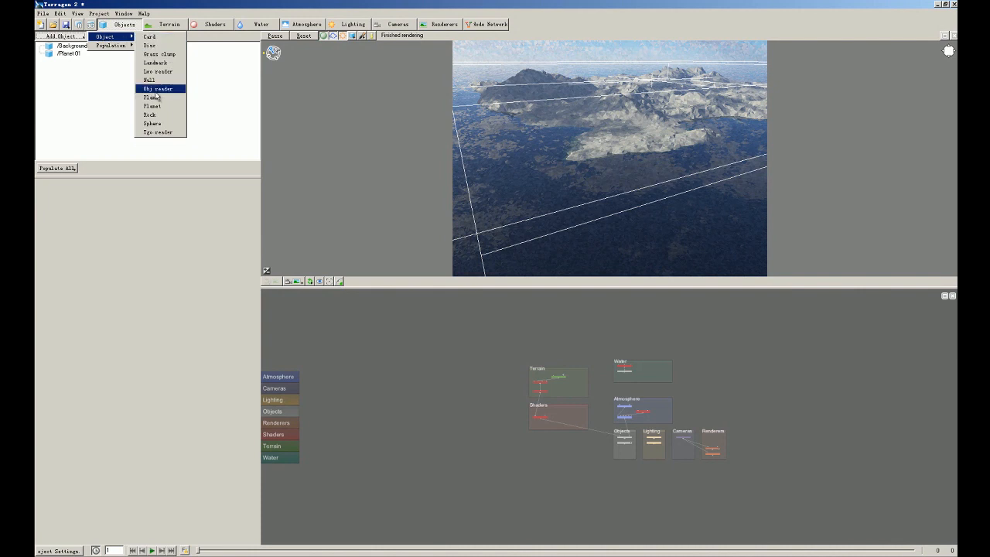
left_click(156, 88)
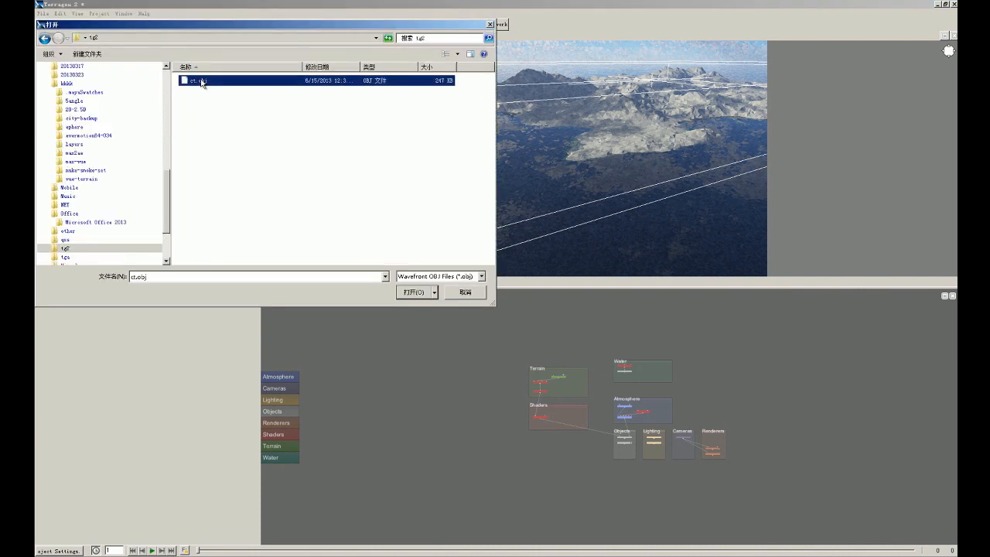
left_click(412, 292)
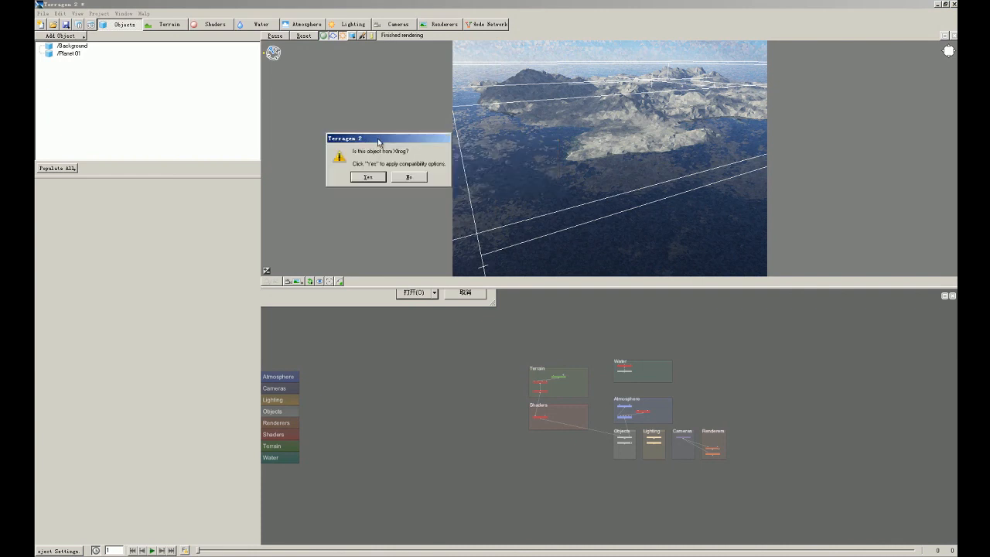
mouse_move(390, 154)
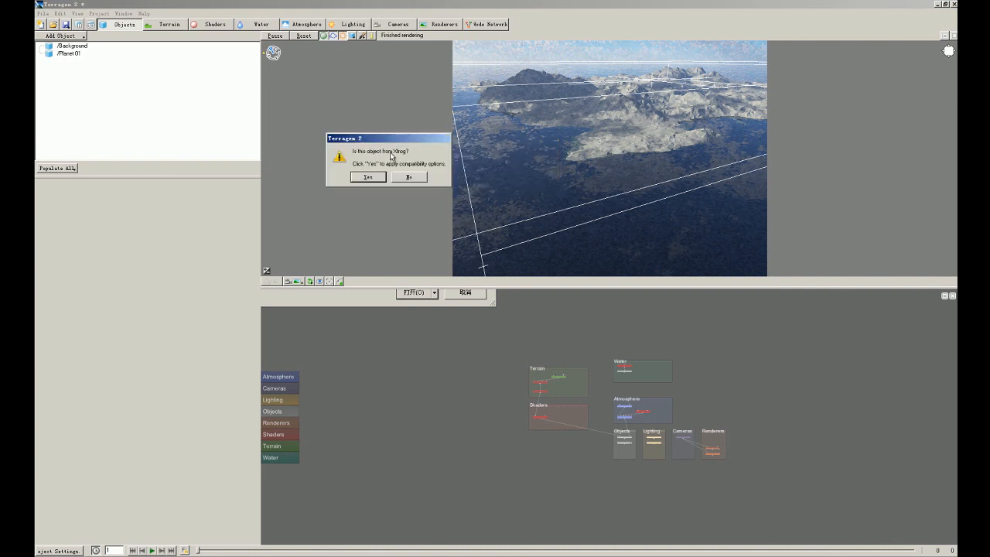
mouse_move(409, 177)
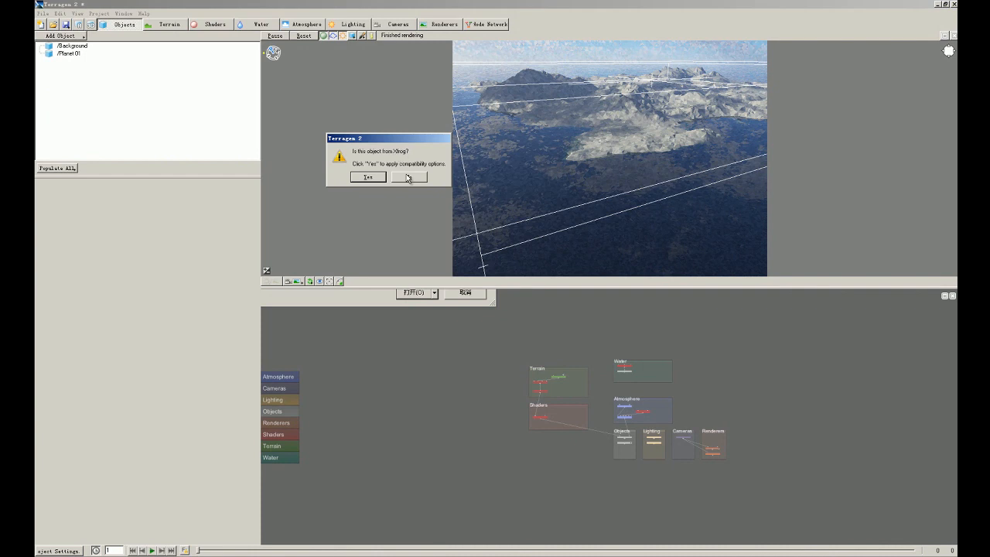
left_click(368, 176)
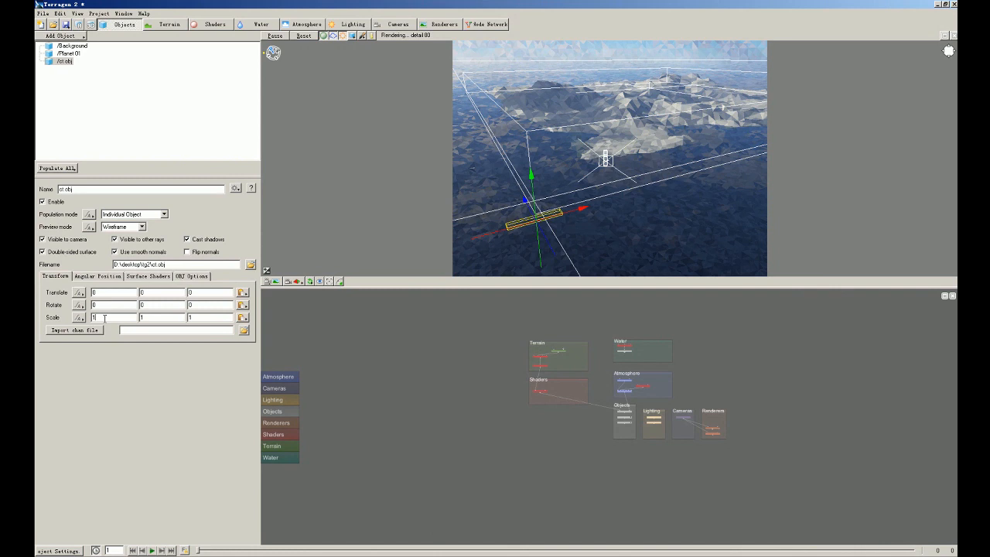
type("10")
left_click(163, 305)
type("20")
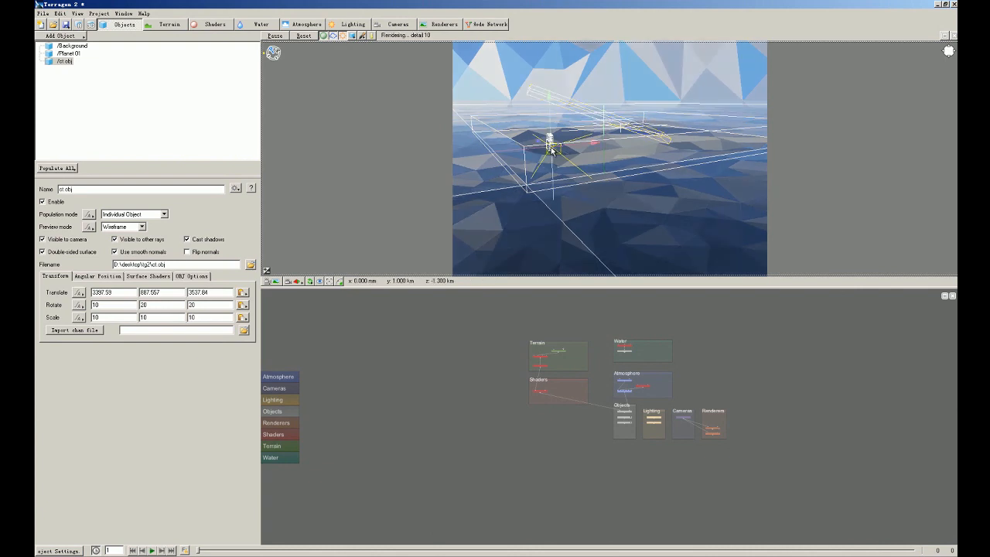
- Select the Render Camera and enter new position and rotation values facing the text
left_click(399, 25)
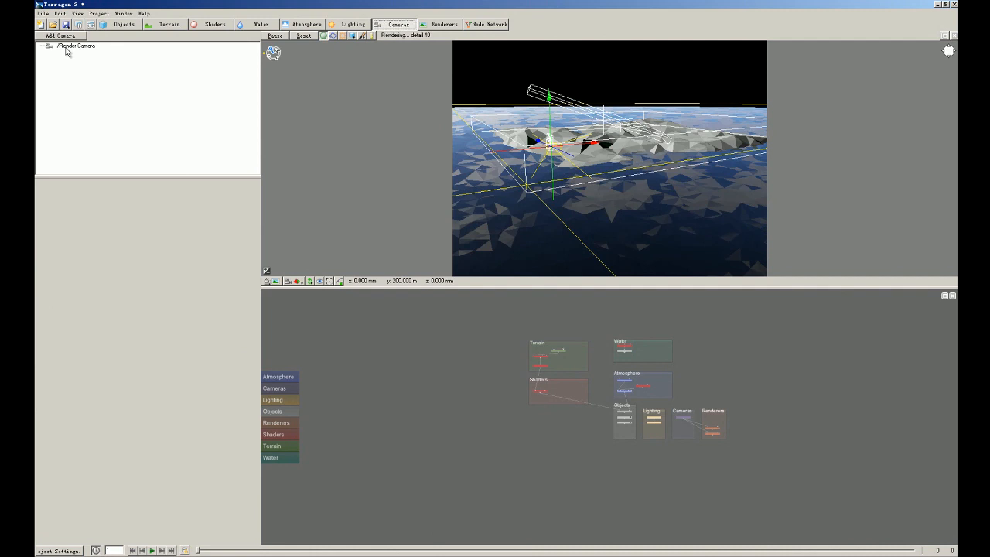
left_click(75, 52)
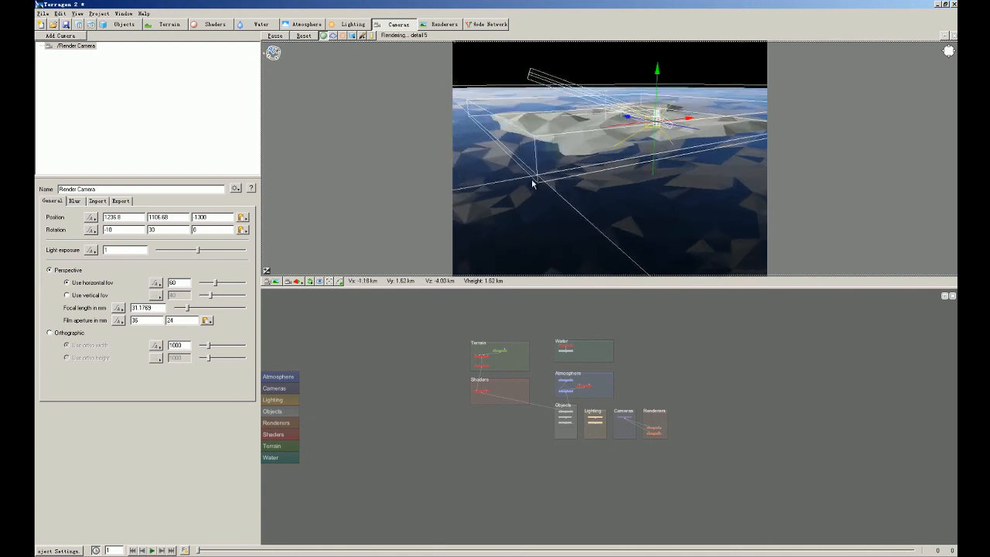
- Run a preview render of the snowy island with the cgTrick.com lettering, then close it
left_click(81, 25)
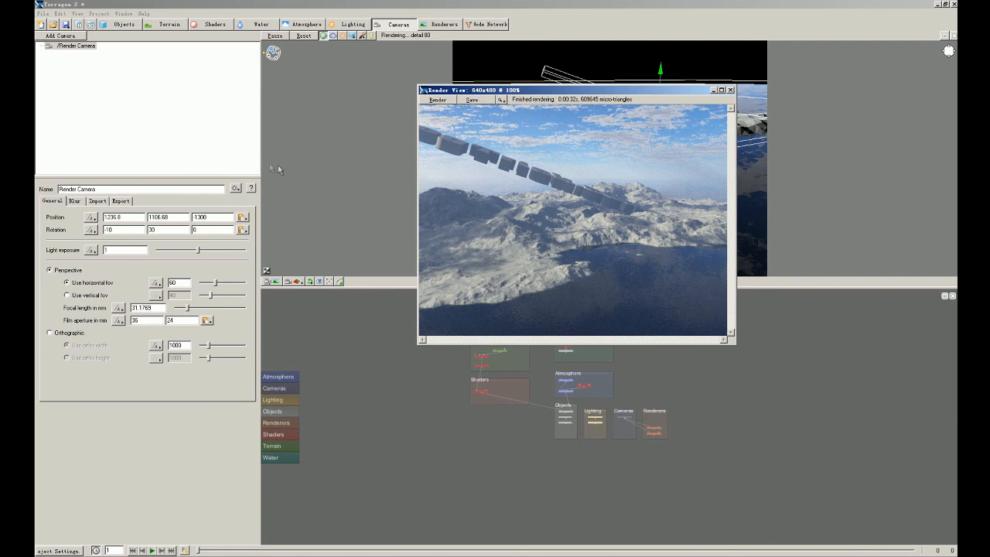
mouse_move(625, 219)
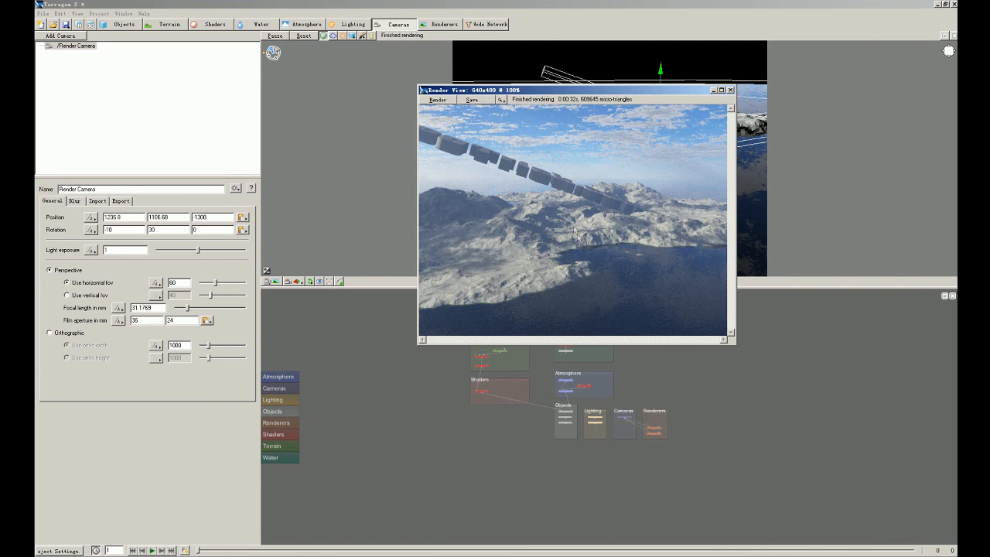
mouse_move(647, 225)
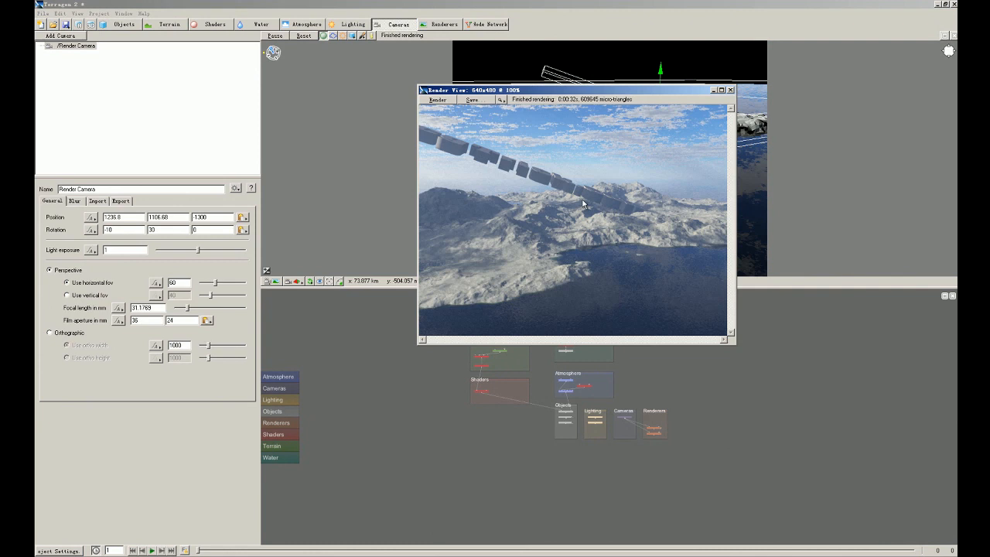
mouse_move(472, 160)
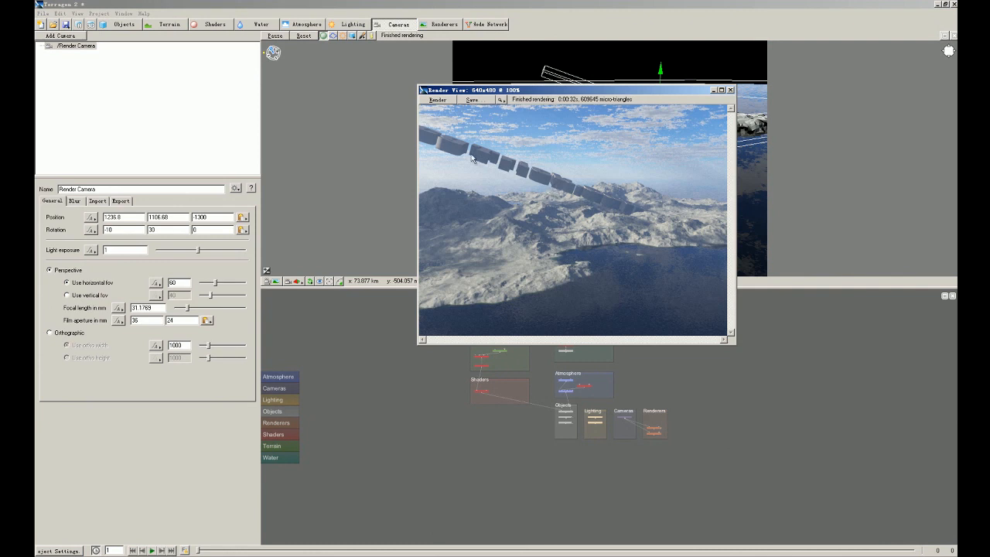
mouse_move(557, 145)
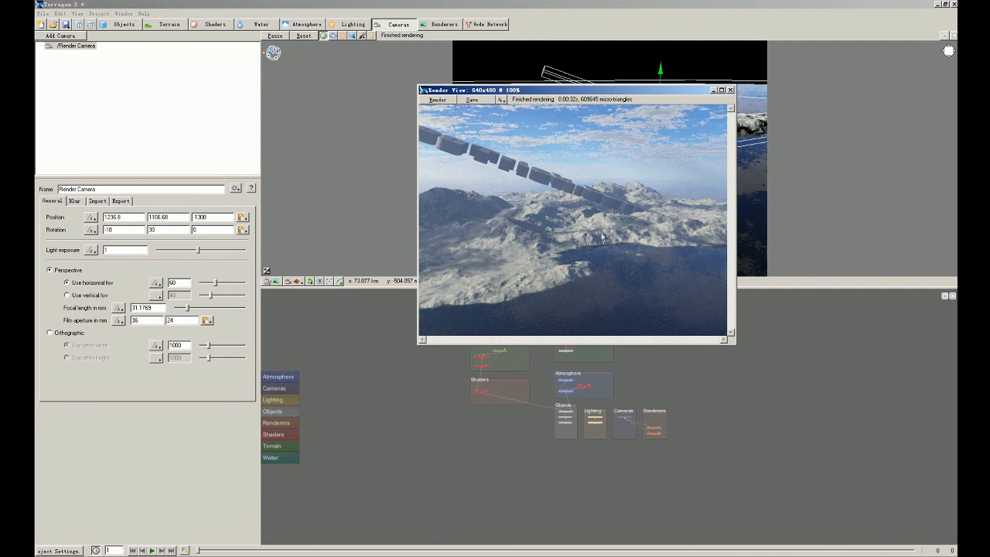
mouse_move(653, 158)
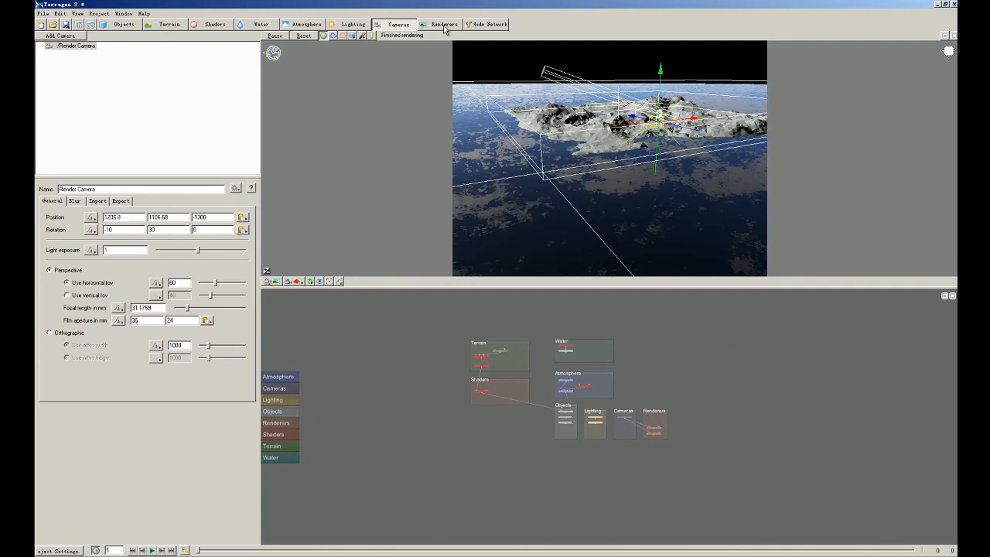
- Set the Full Render image size to 1920 by 1080 and start the final render
left_click(440, 24)
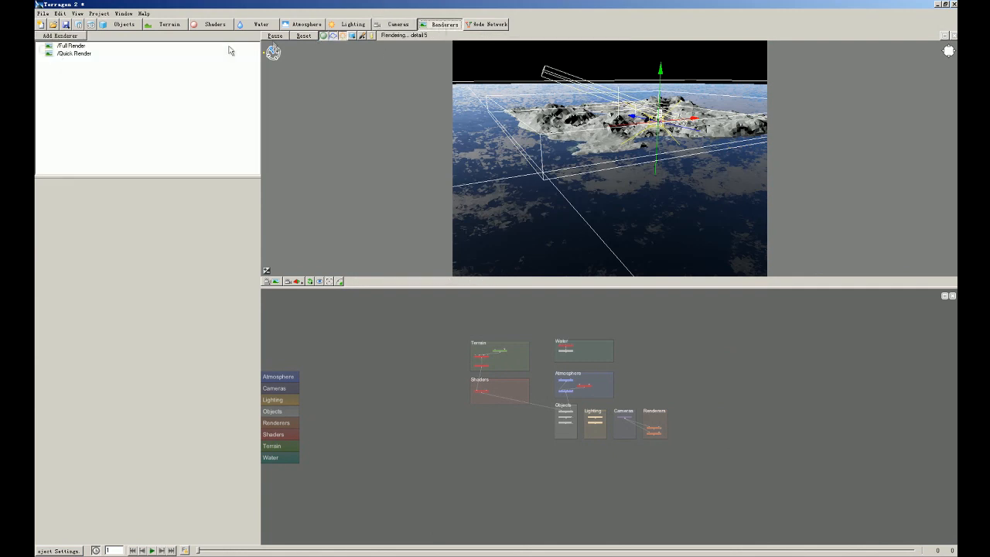
left_click(72, 46)
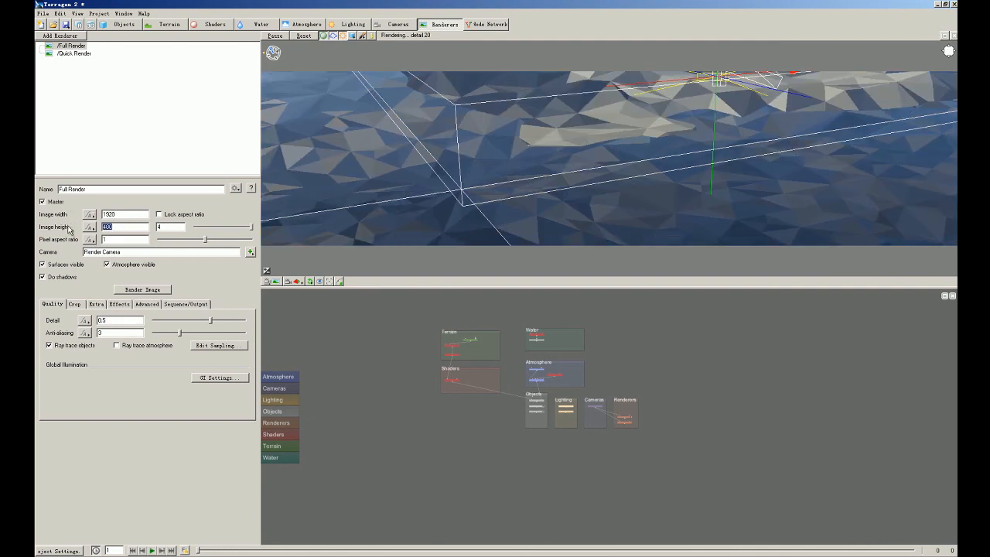
type("1080")
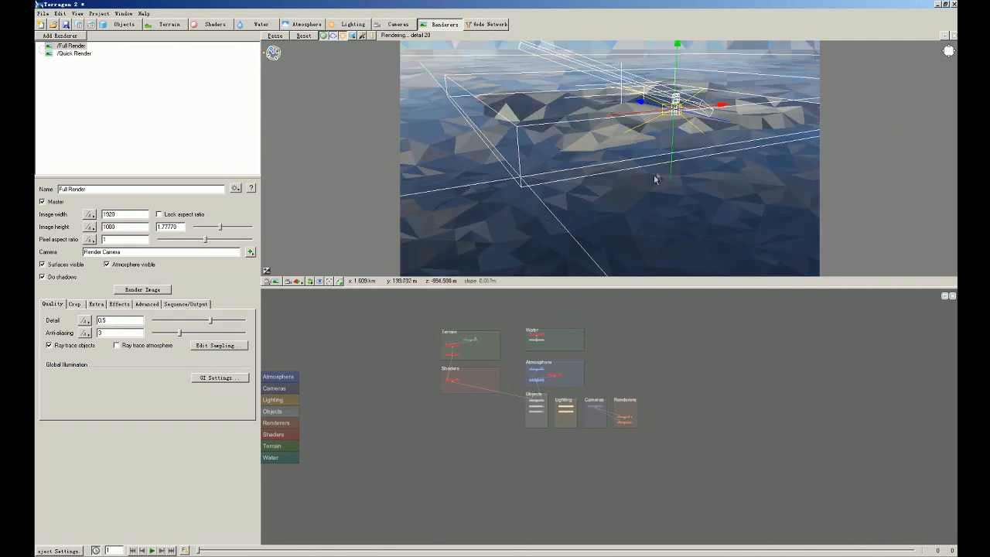
left_click_drag(656, 180, 570, 158)
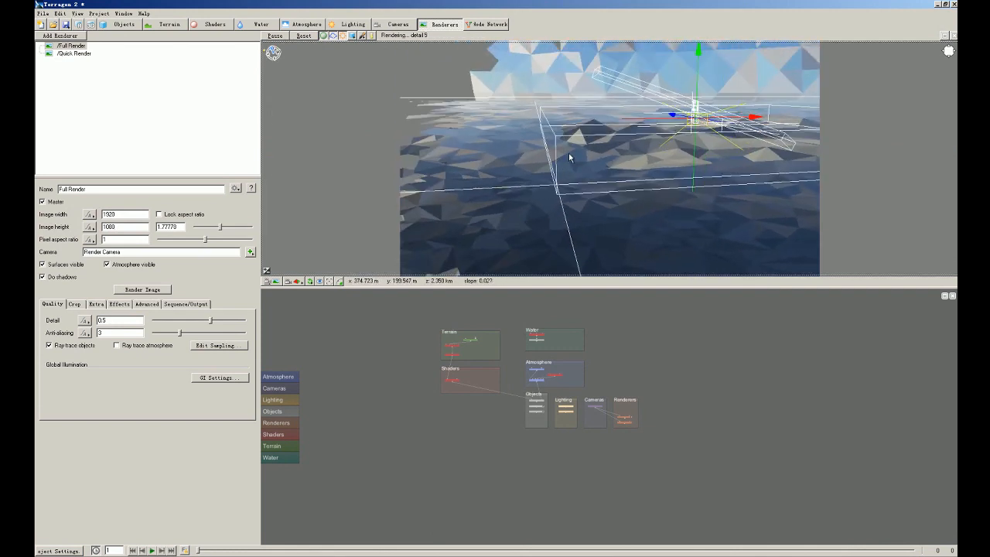
left_click(143, 289)
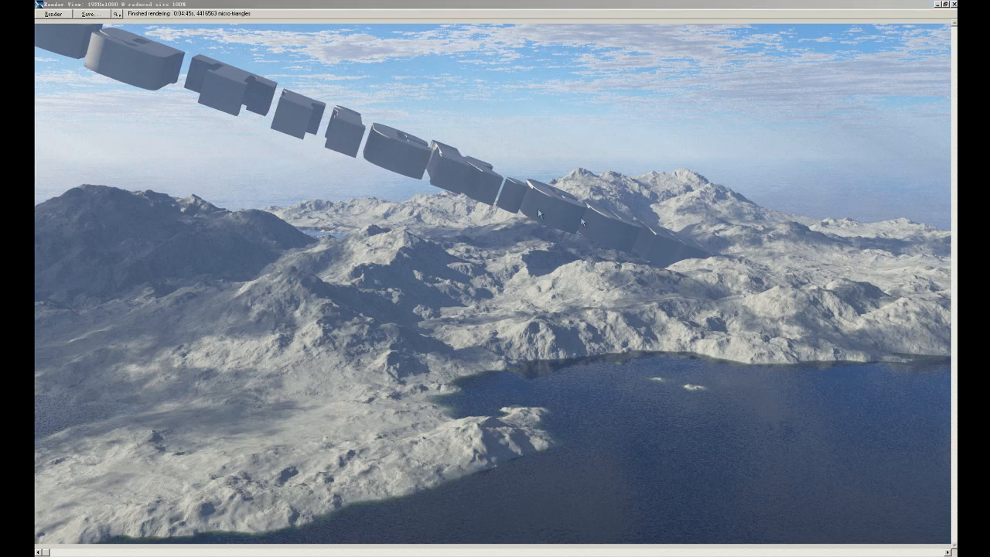
mouse_move(567, 72)
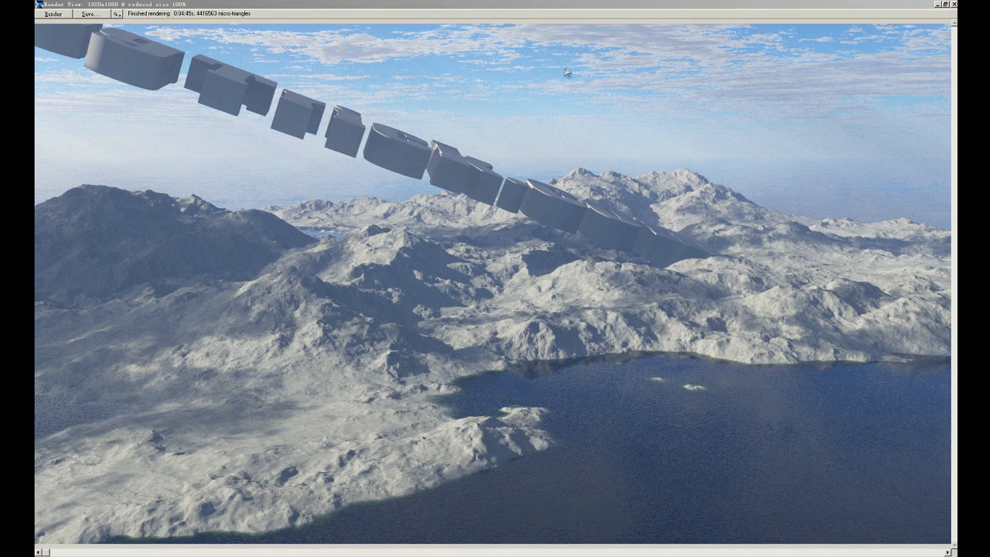
mouse_move(588, 230)
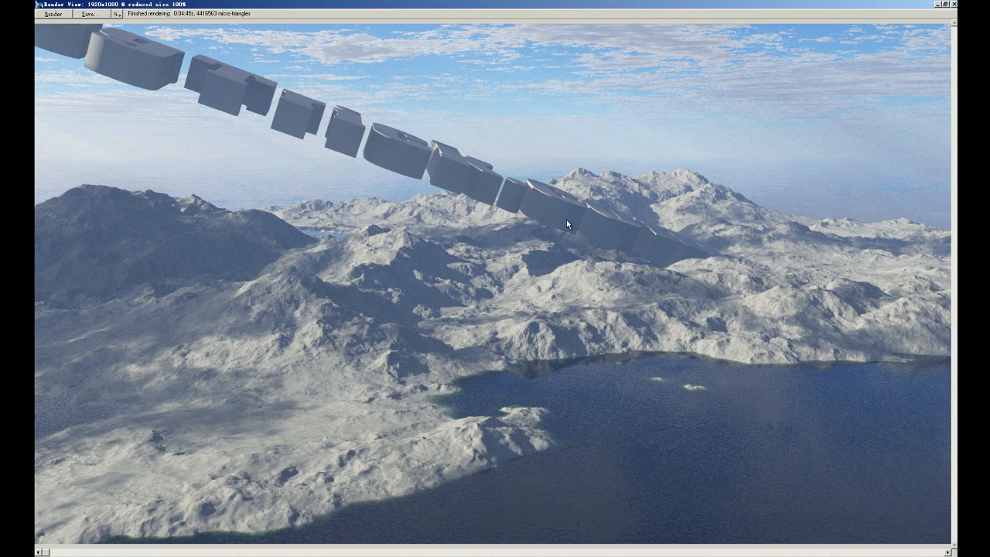
mouse_move(560, 219)
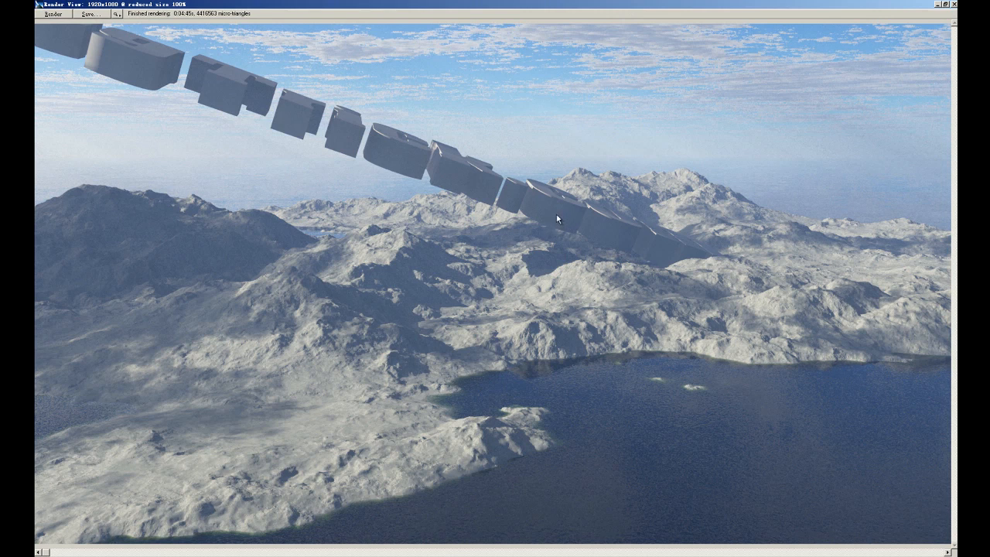
mouse_move(560, 226)
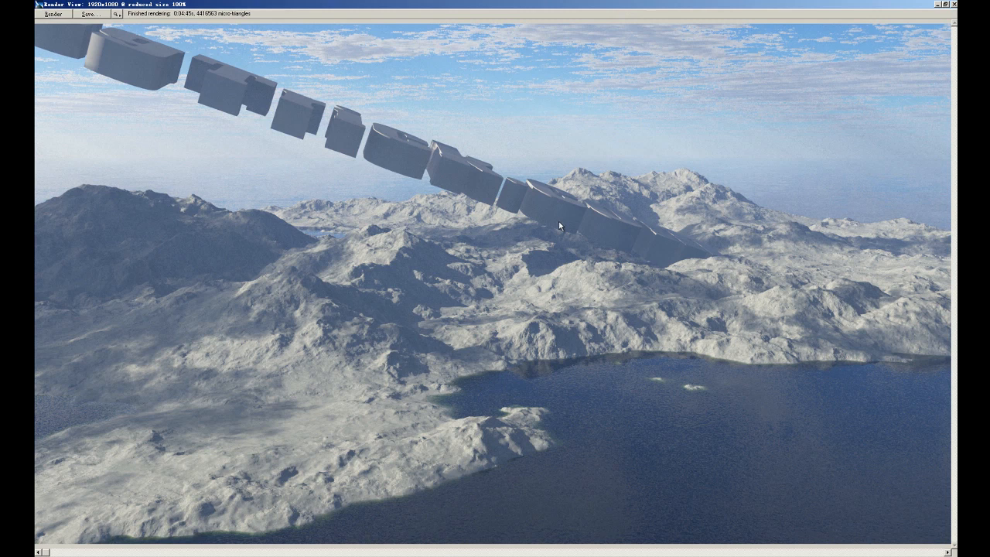
mouse_move(566, 235)
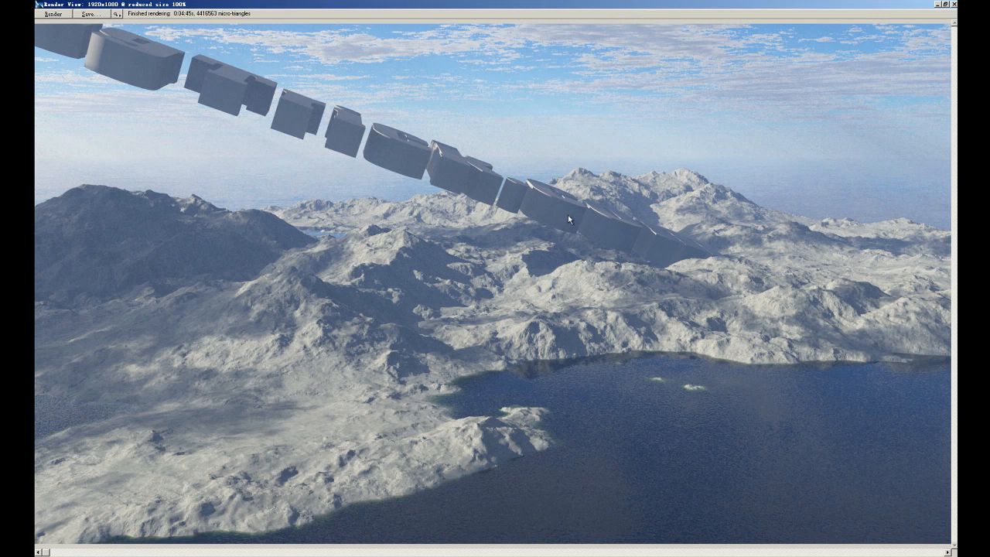
mouse_move(568, 220)
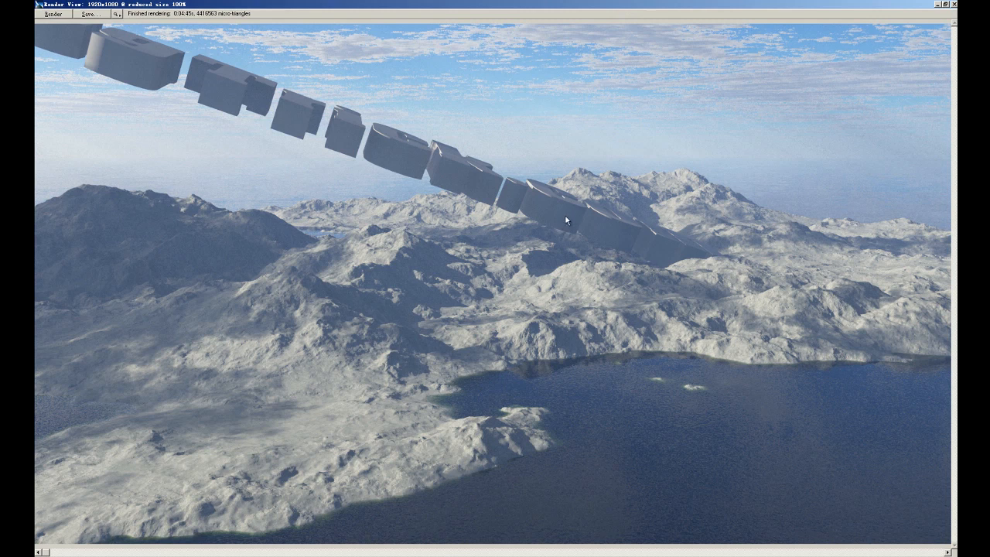
mouse_move(690, 195)
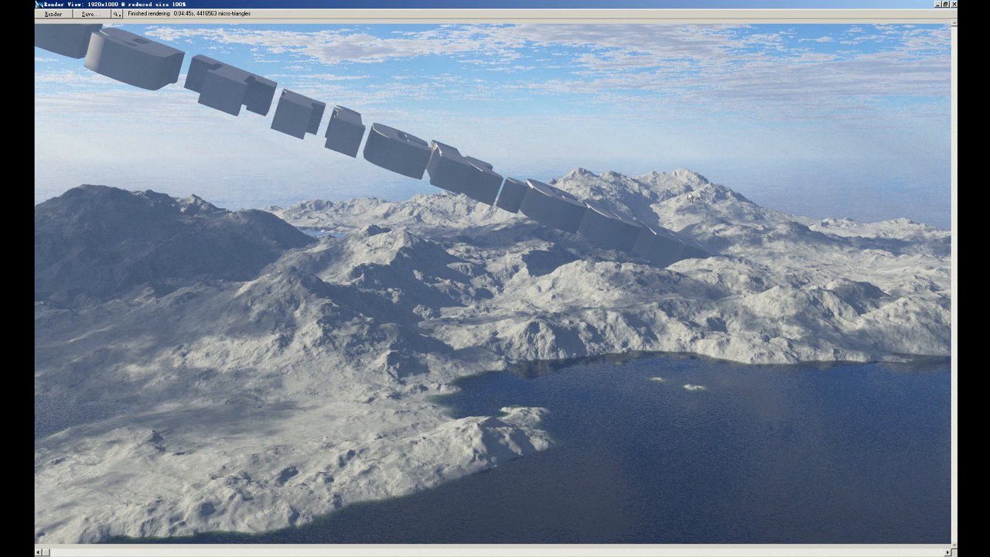
mouse_move(690, 251)
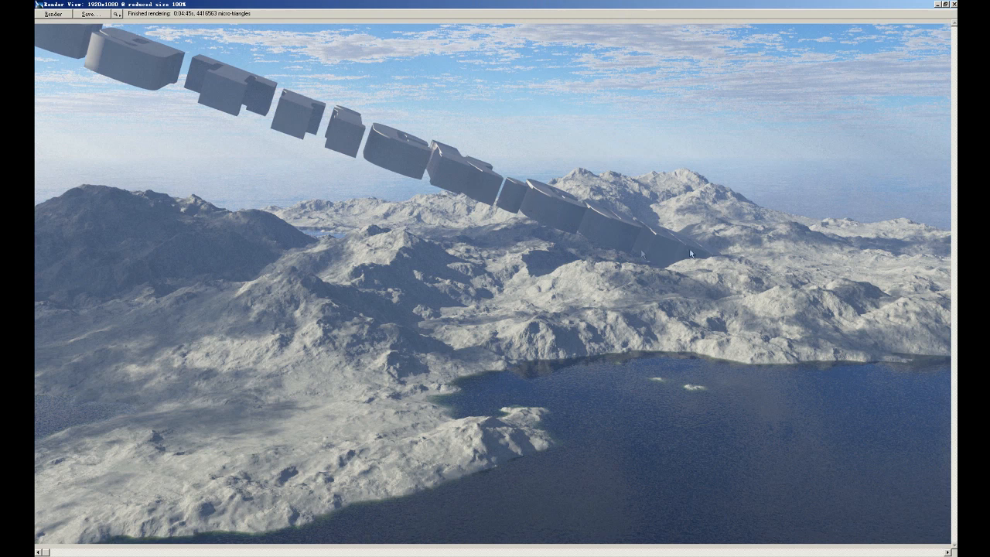
mouse_move(693, 235)
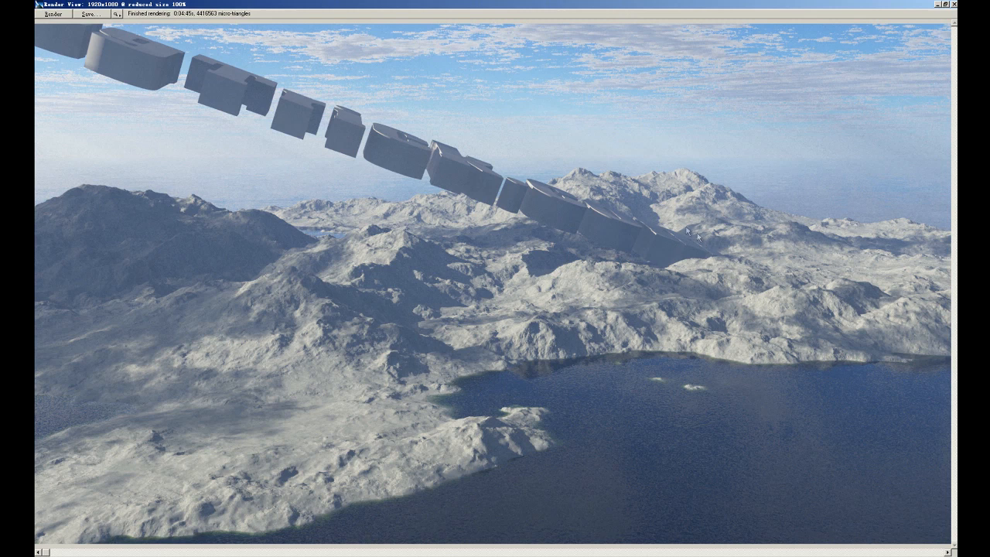
mouse_move(492, 136)
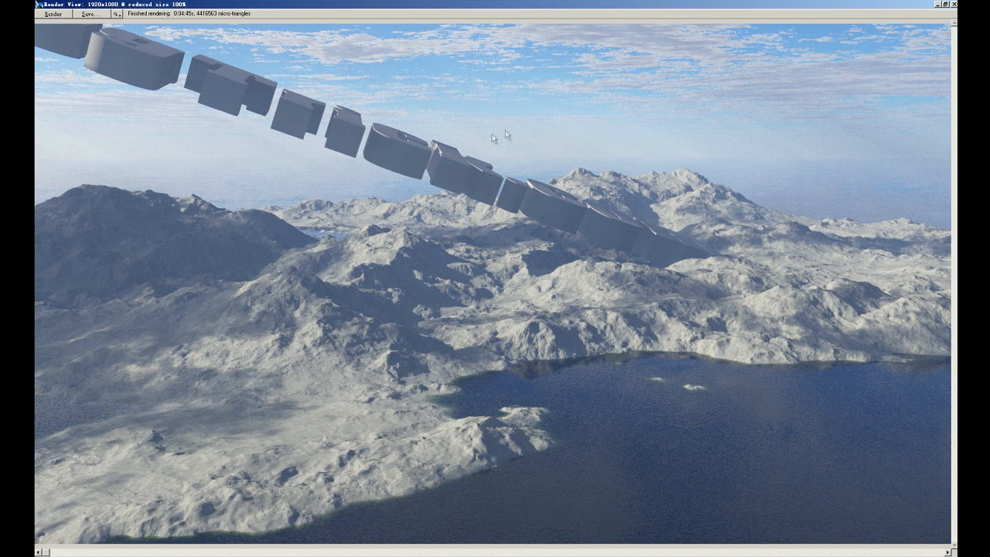
mouse_move(578, 116)
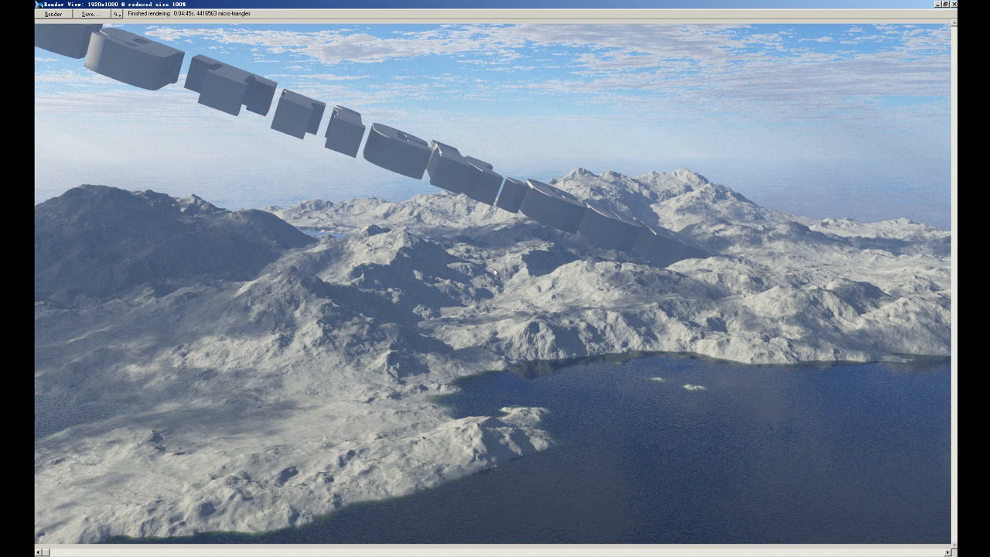
mouse_move(400, 268)
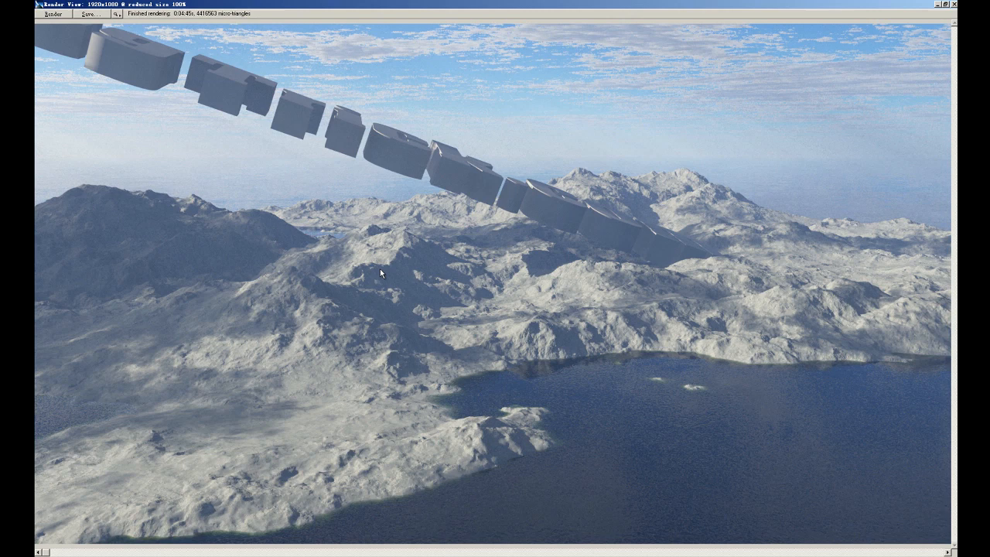
mouse_move(405, 262)
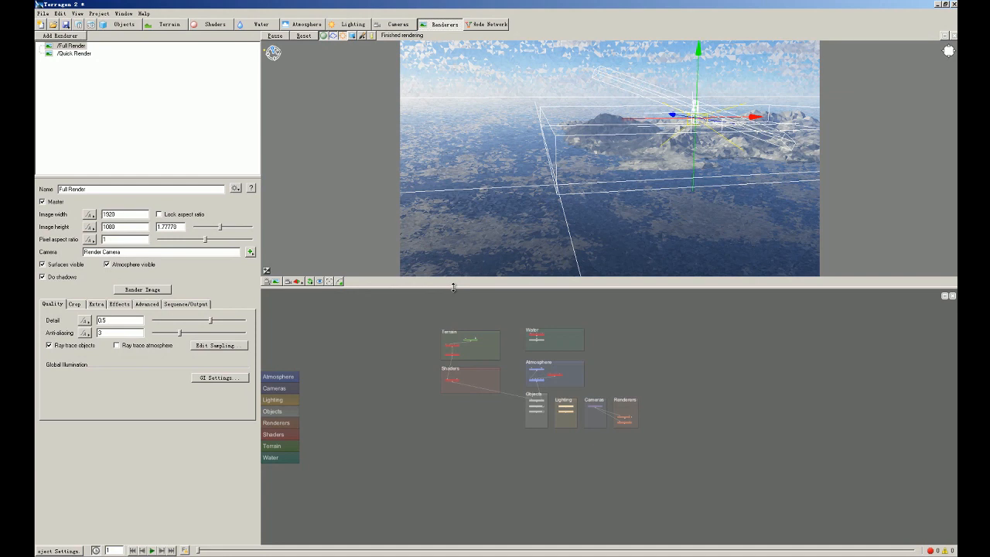
mouse_move(529, 219)
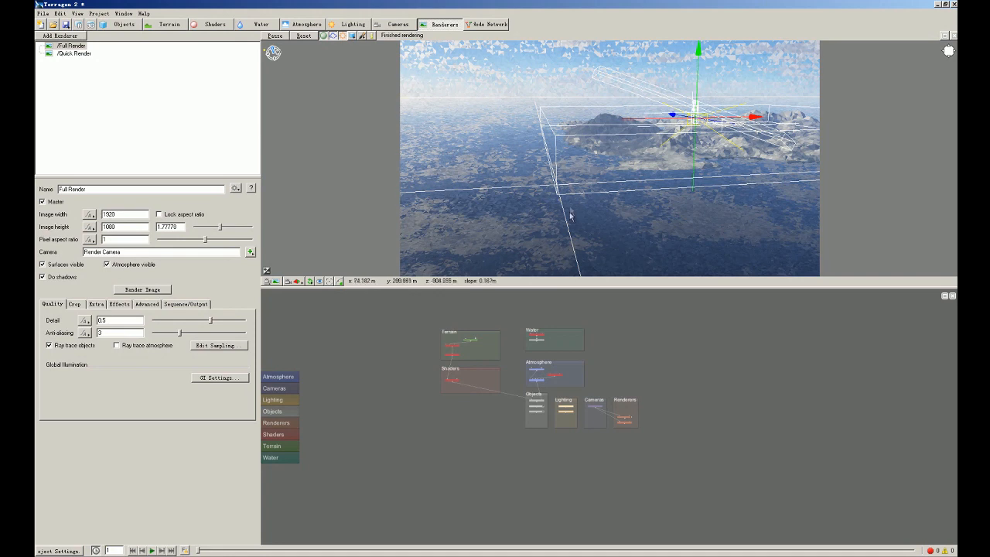
mouse_move(467, 219)
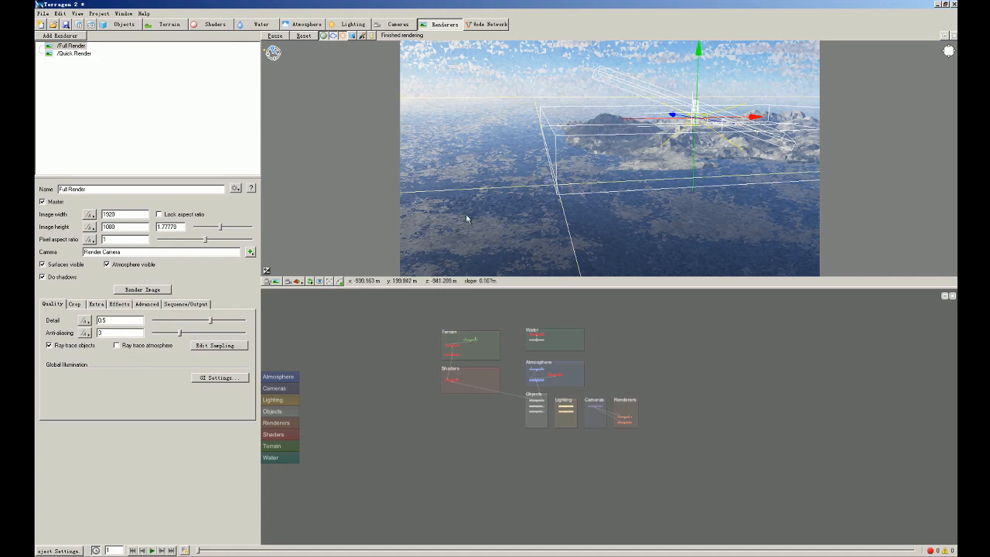